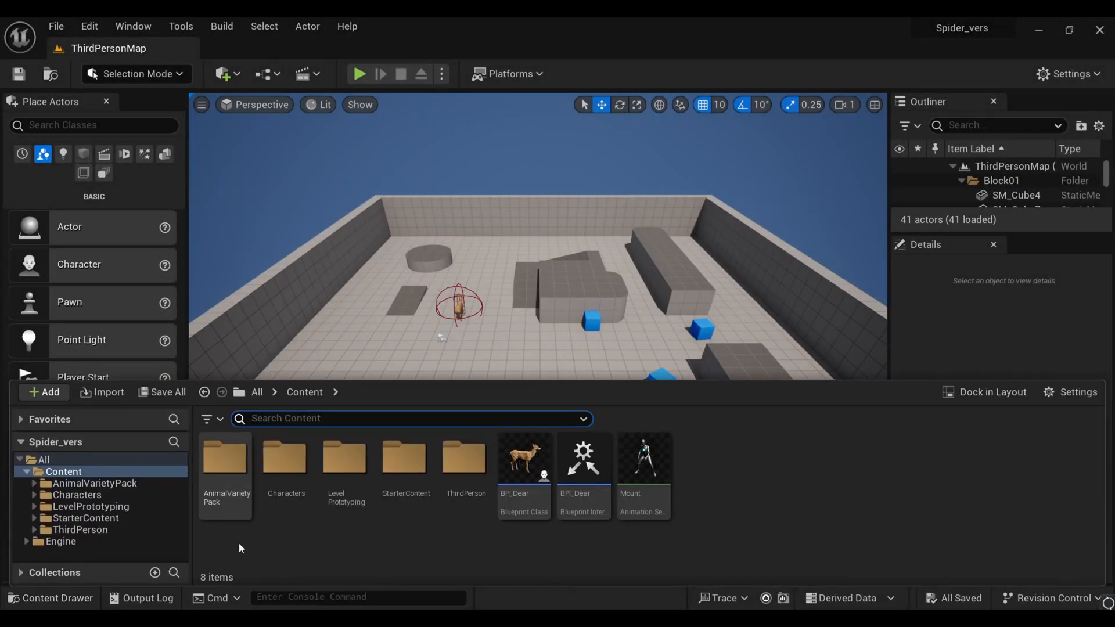
mouse_move(524, 462)
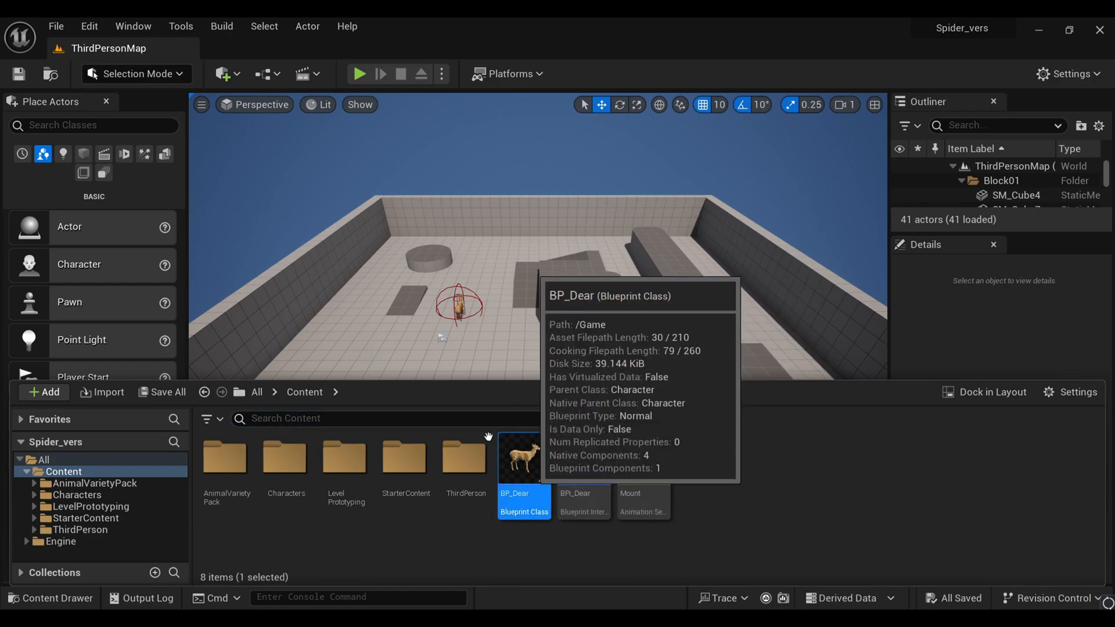
Open the BP_Dear blueprint from the Content Browser
double_click(524, 457)
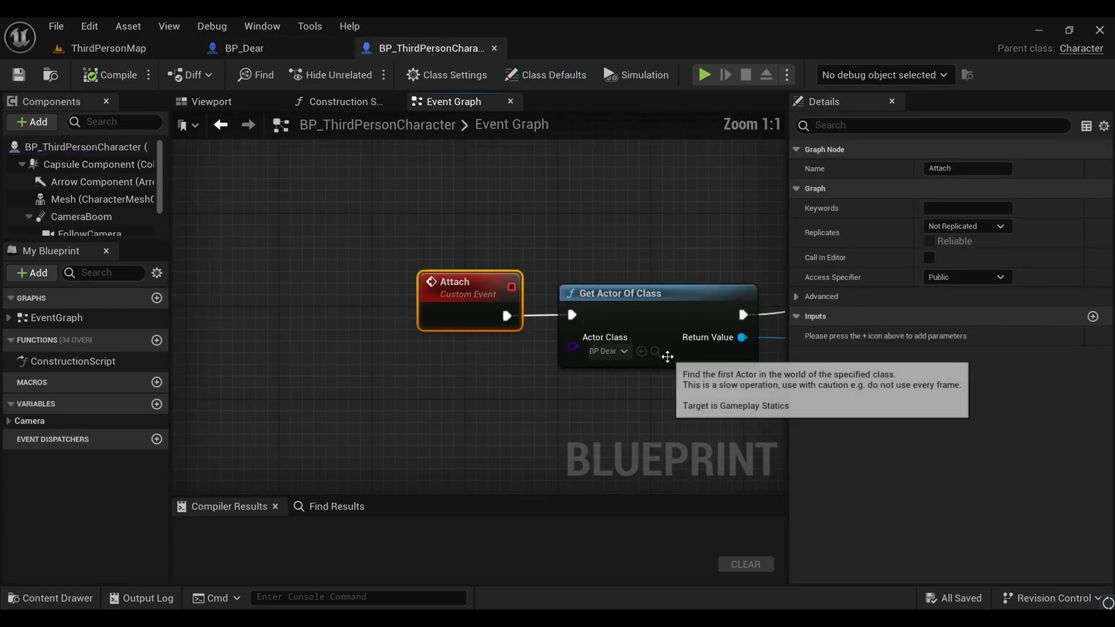
Inspect the Left Mouse Button Ride call and BP_Dear's Event Ride cast, then return to ThirdPersonMap
scroll(down, 3)
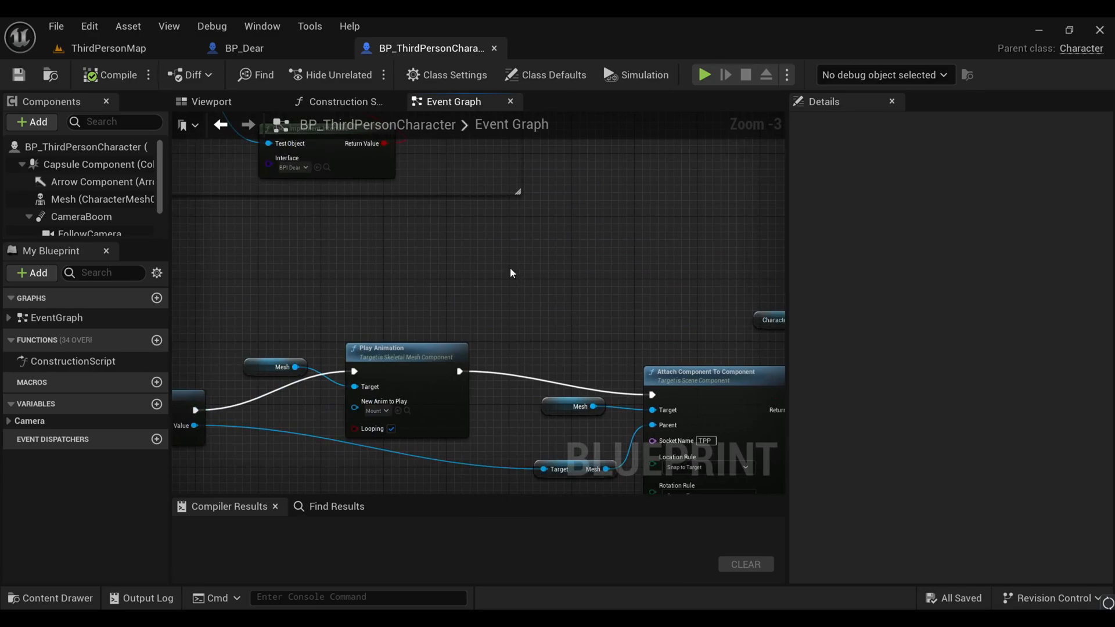
click(50, 597)
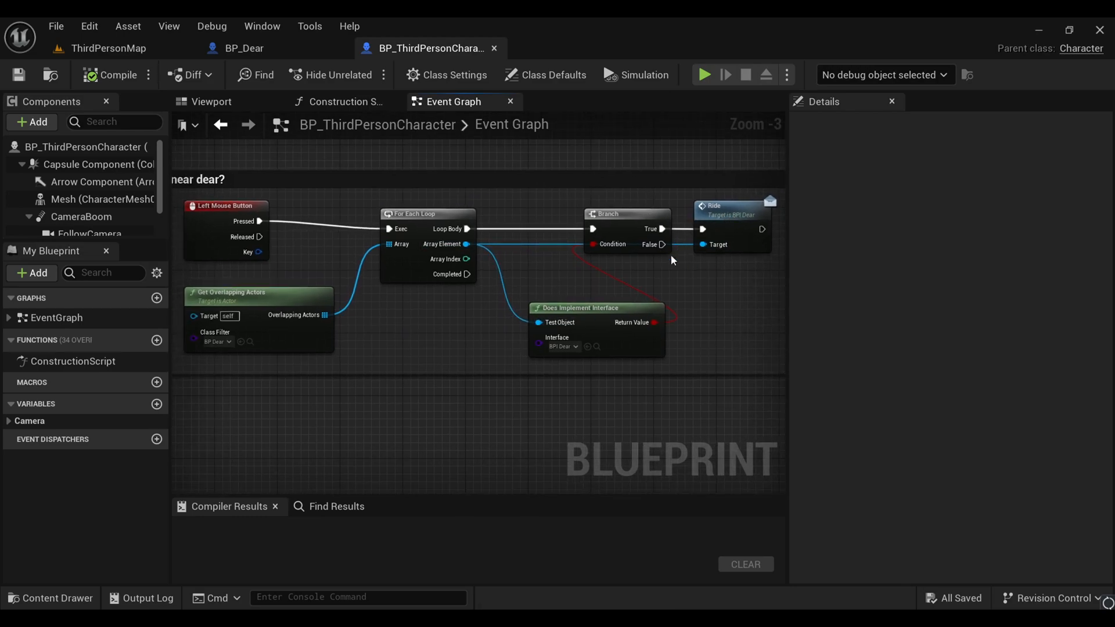
click(245, 48)
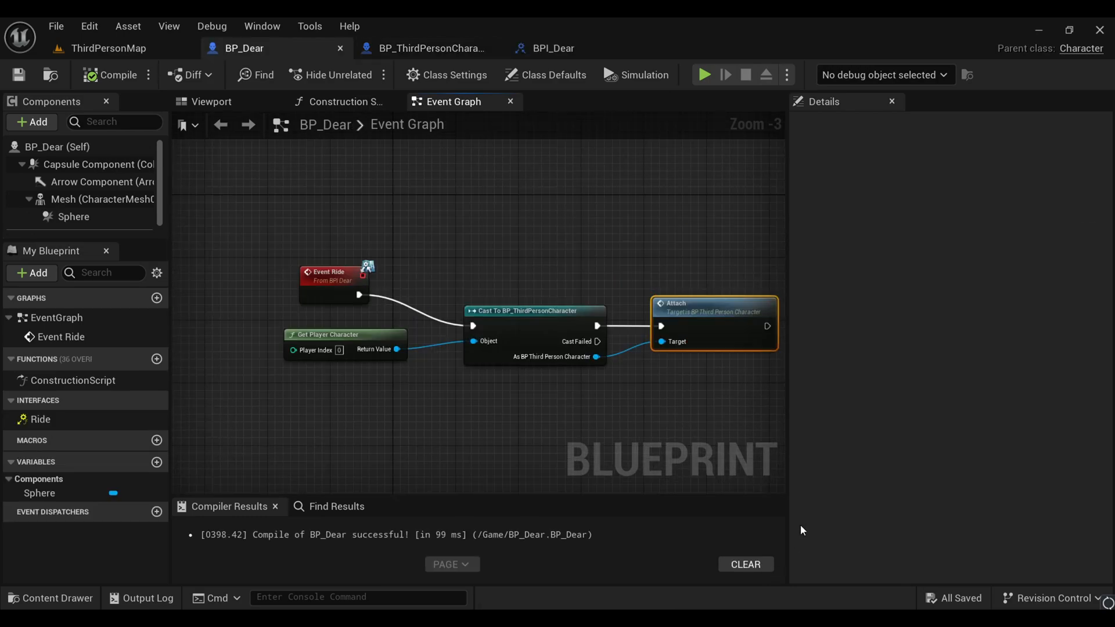
click(108, 47)
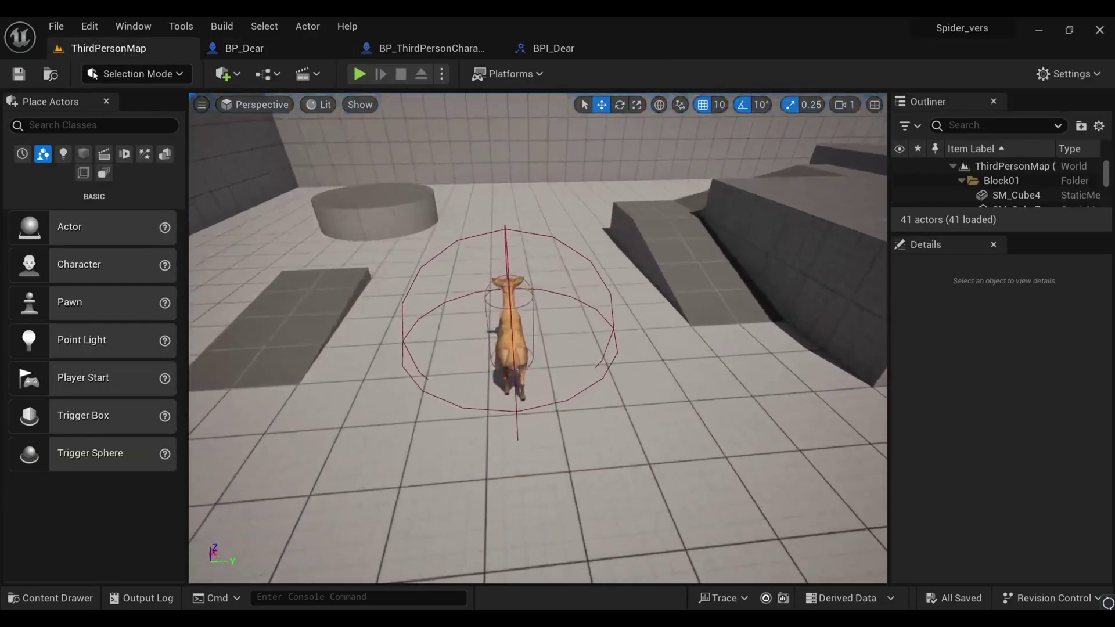
Play-test mounting the deer, stop the session and reopen BP_Dear's event graph
click(359, 74)
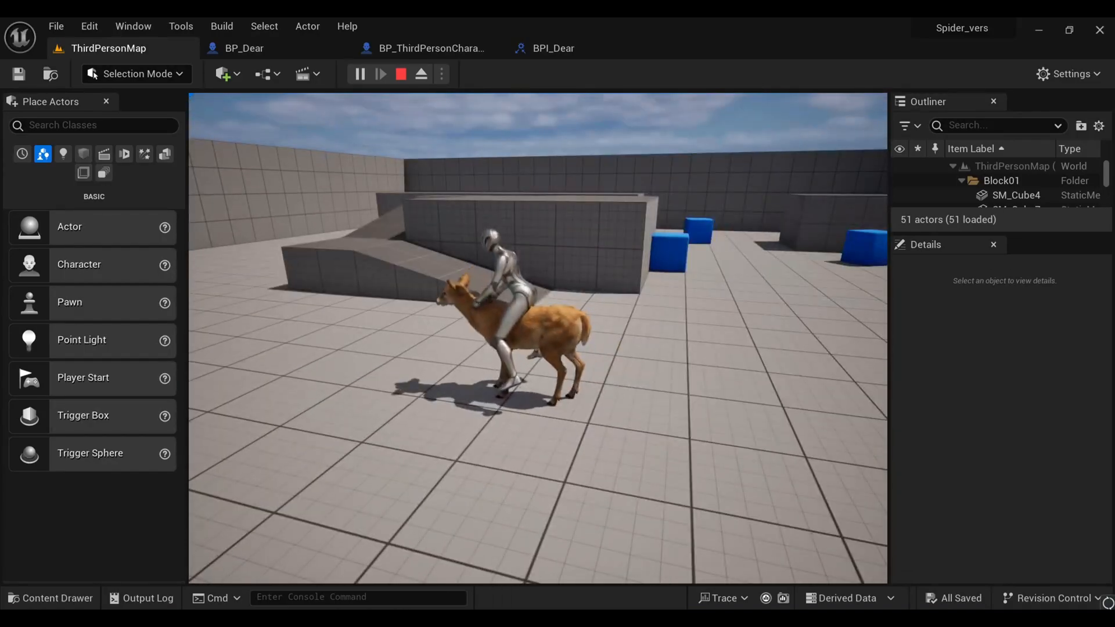
click(399, 74)
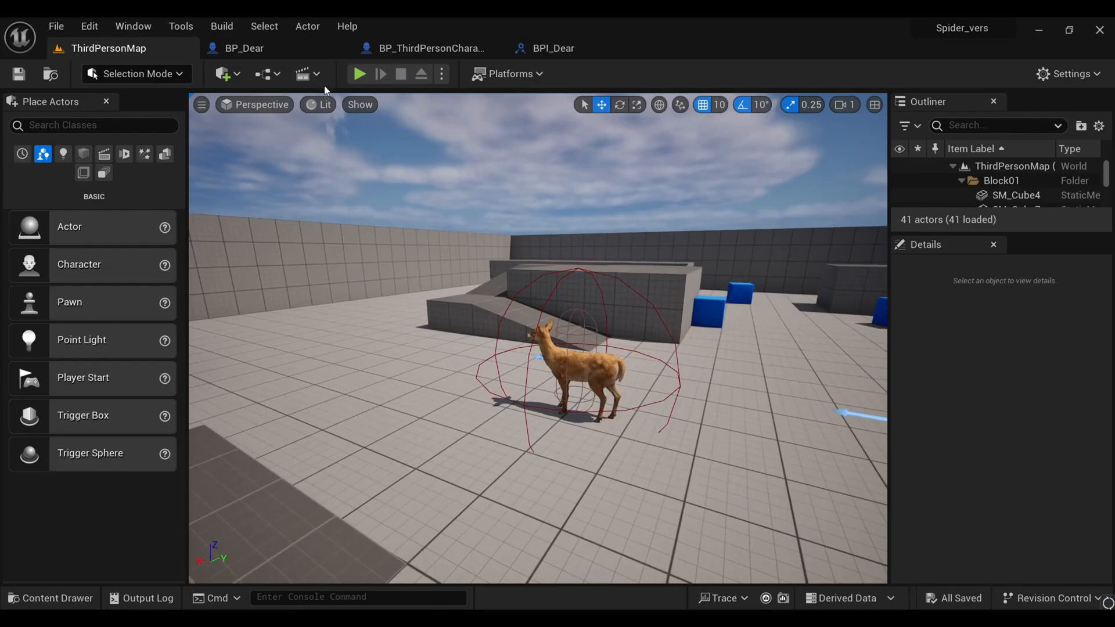
mouse_move(429, 63)
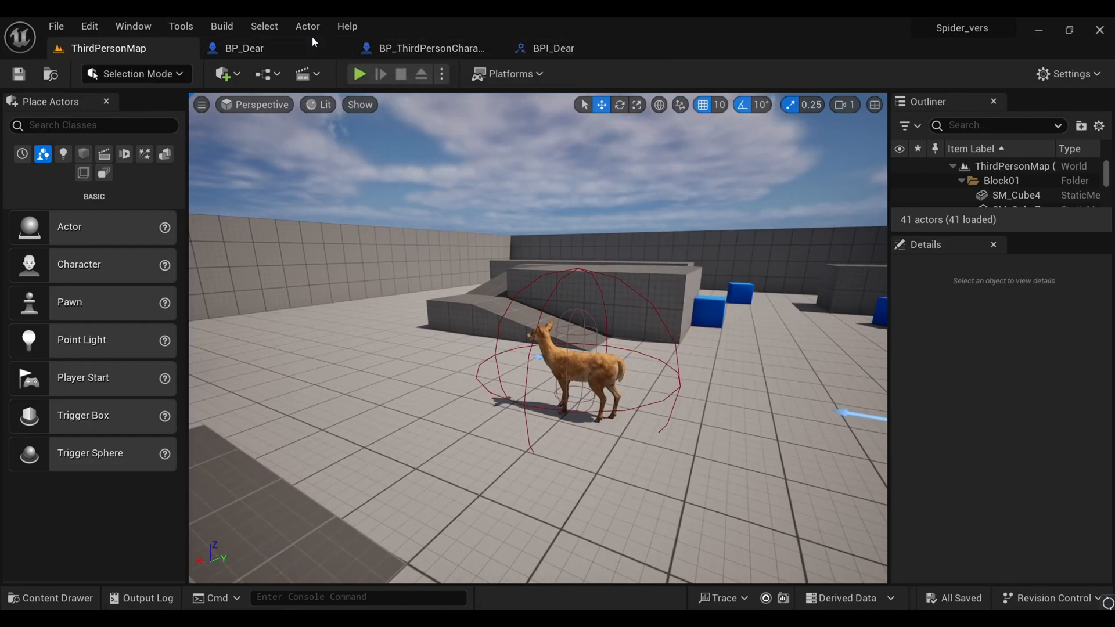
click(244, 47)
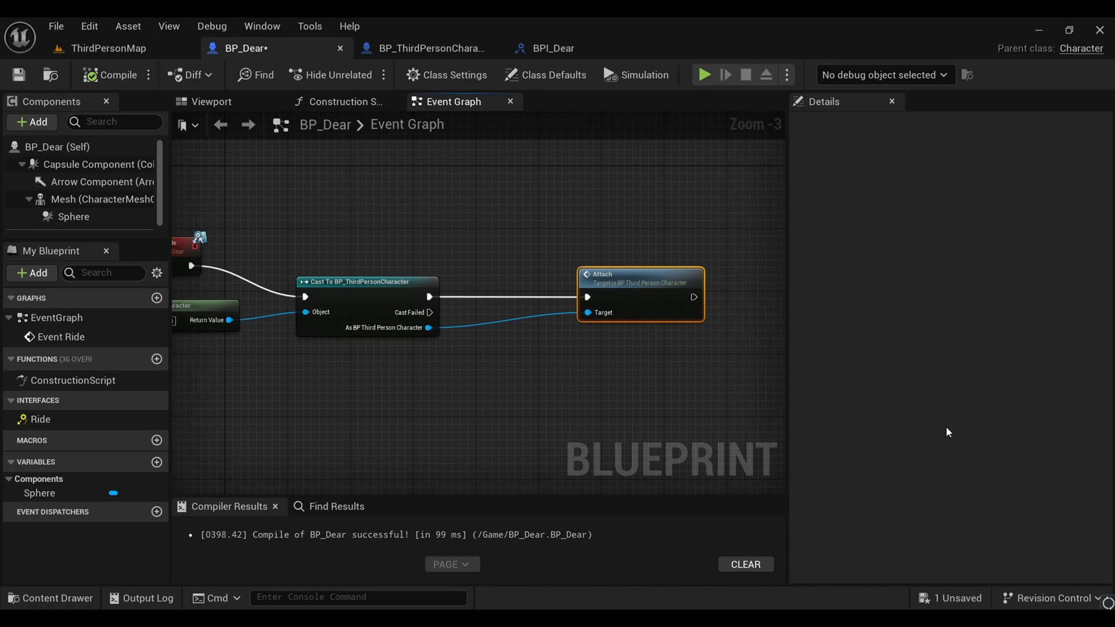
Add a Random Integer in Range node with Min 0 and Max 1 to the Ride graph
scroll(up, 3)
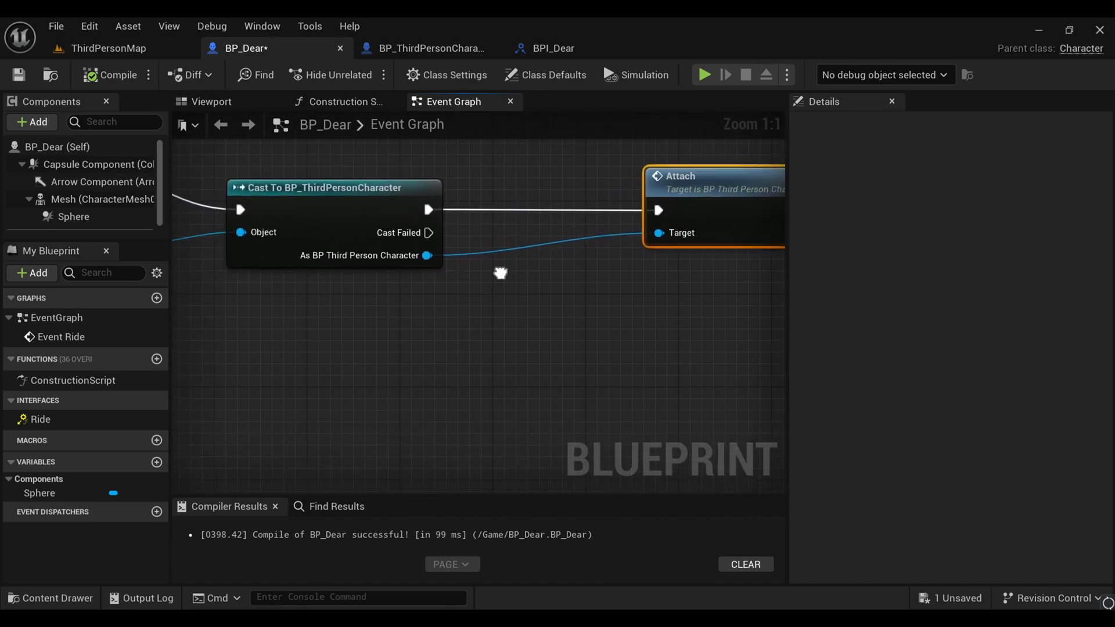
scroll(down, 3)
text(random i)
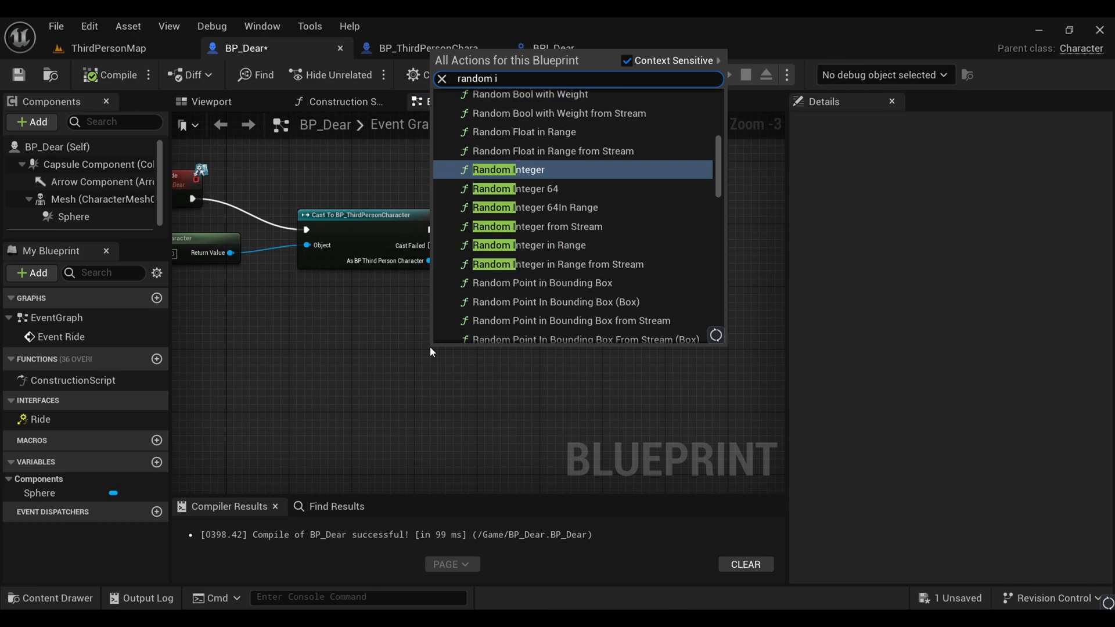
click(530, 245)
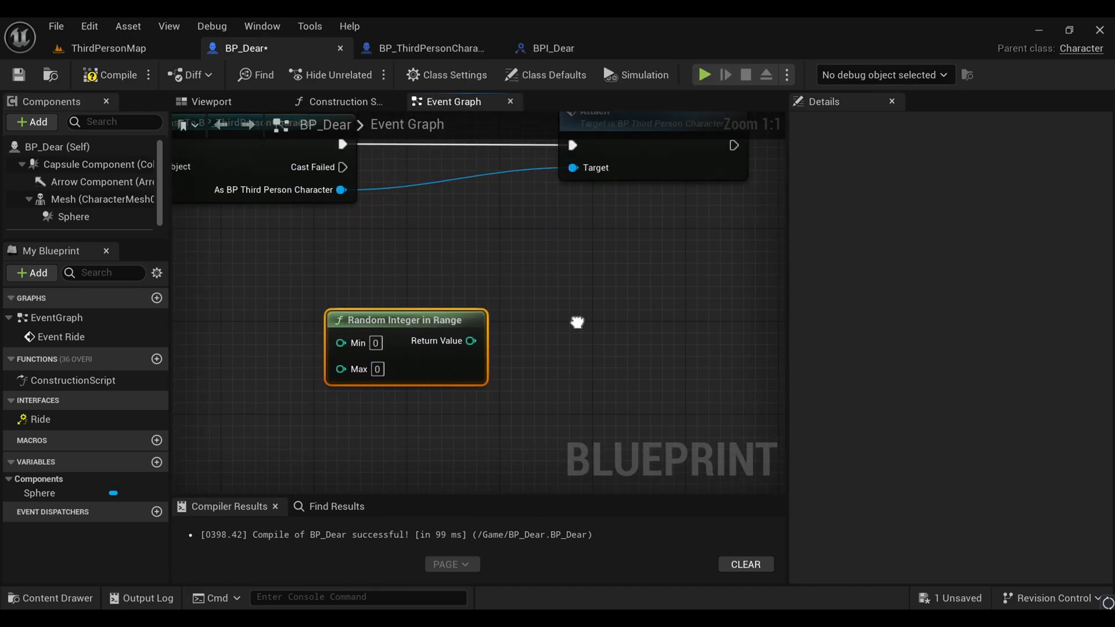
mouse_move(435, 324)
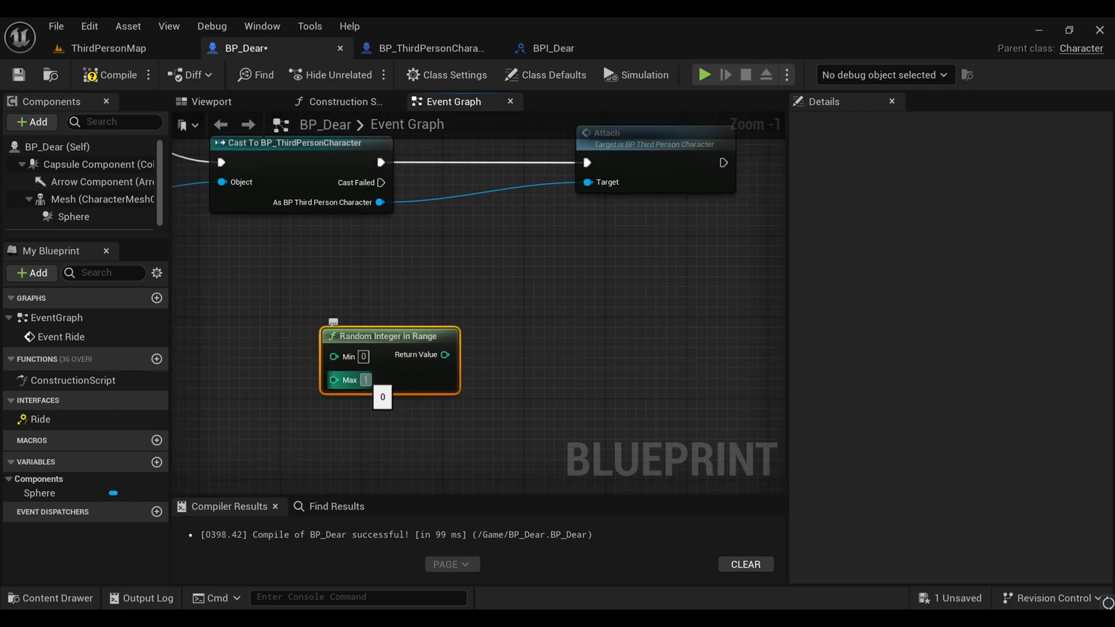
click(460, 311)
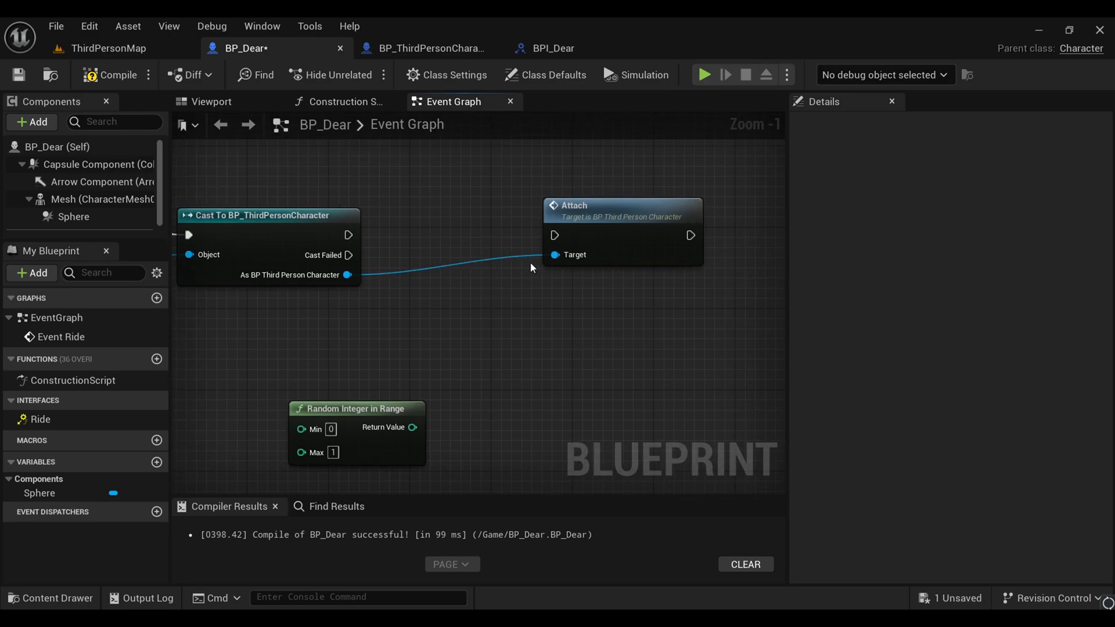
mouse_move(555, 254)
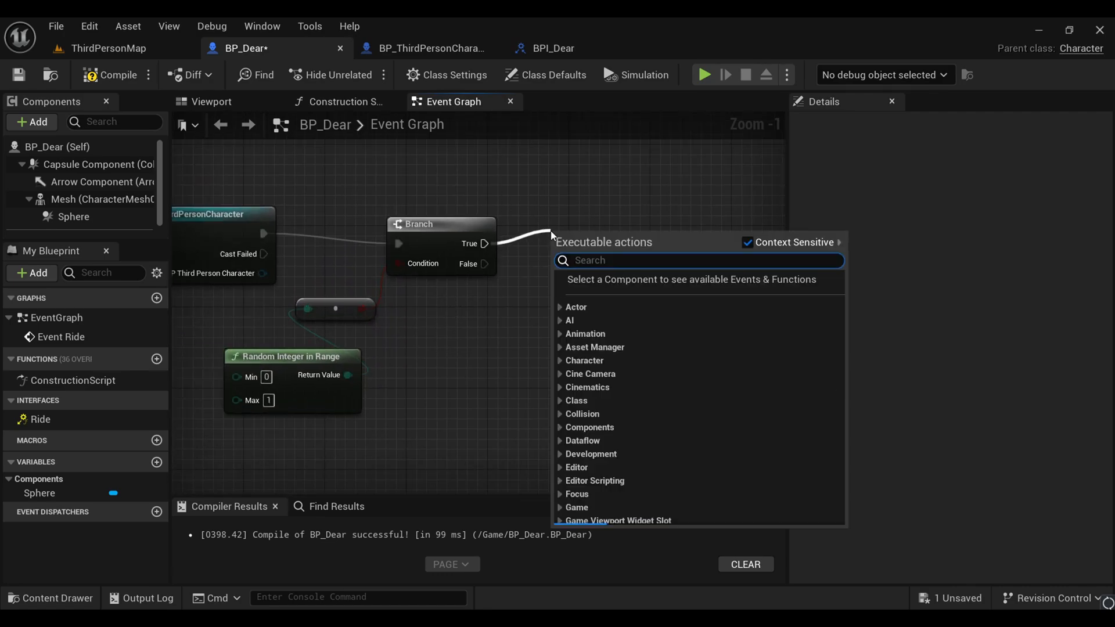
Add Print String nodes on the Branch's True and False paths, then return to ThirdPersonMap
text(pri)
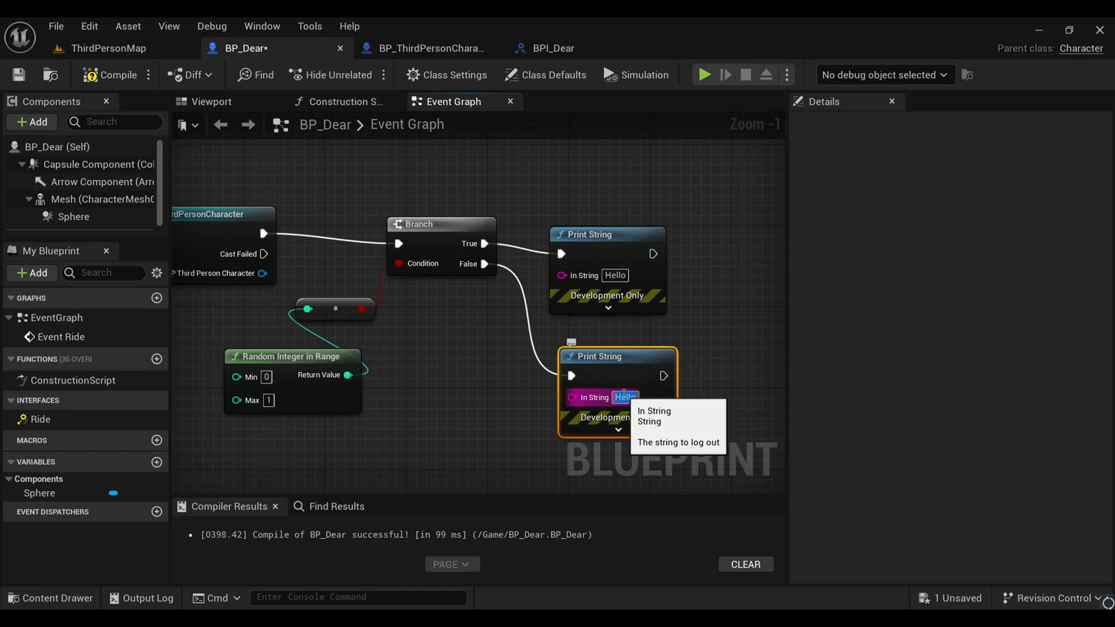
click(108, 48)
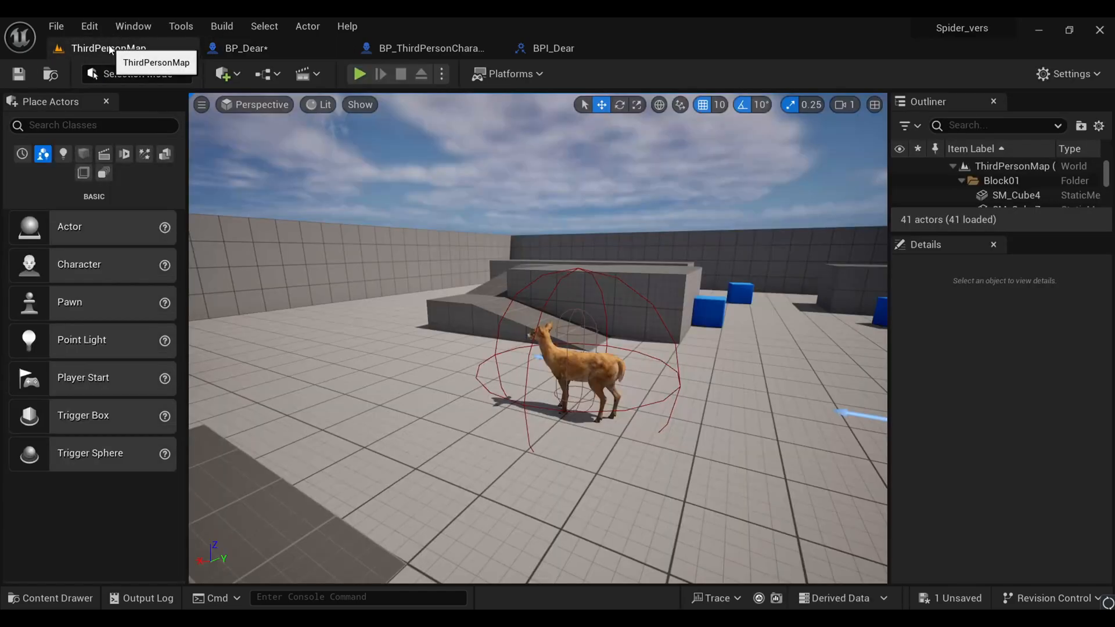
mouse_move(424, 306)
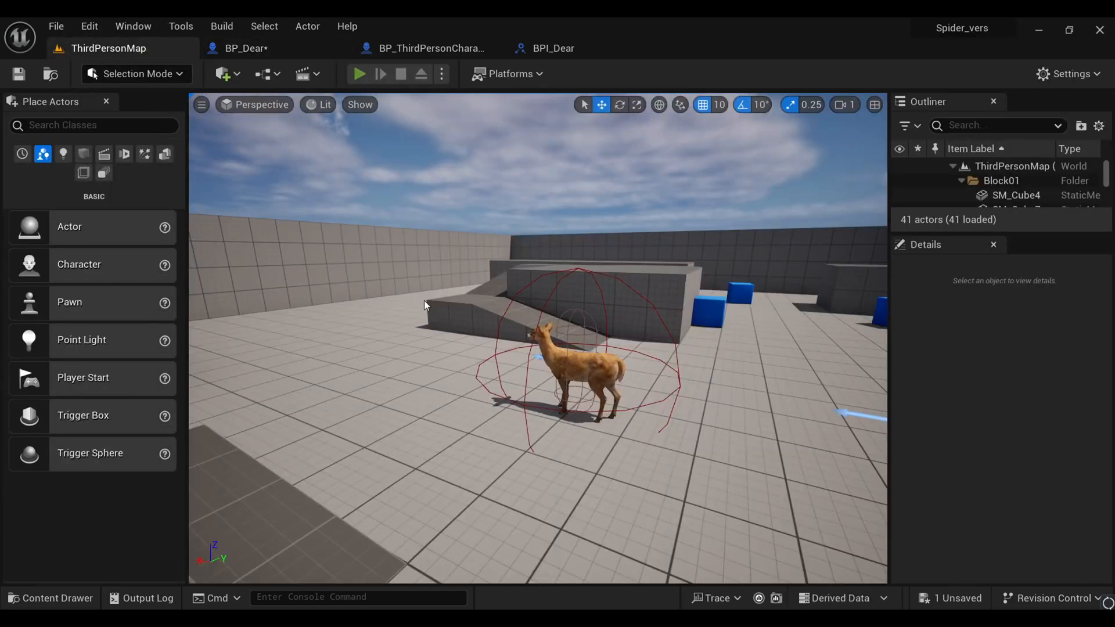
click(359, 73)
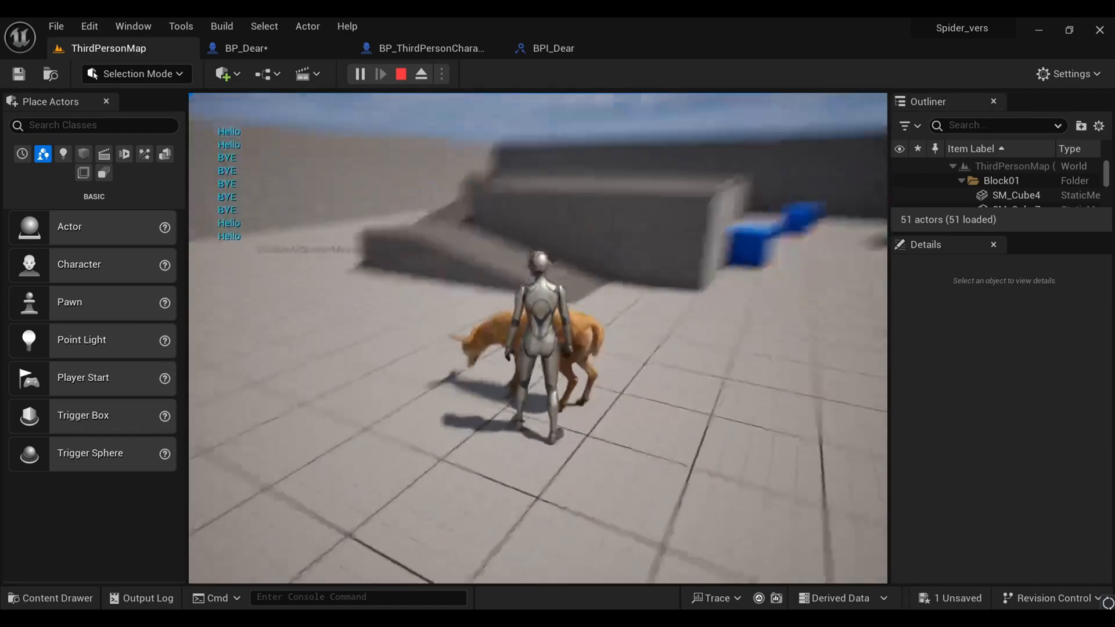
click(400, 74)
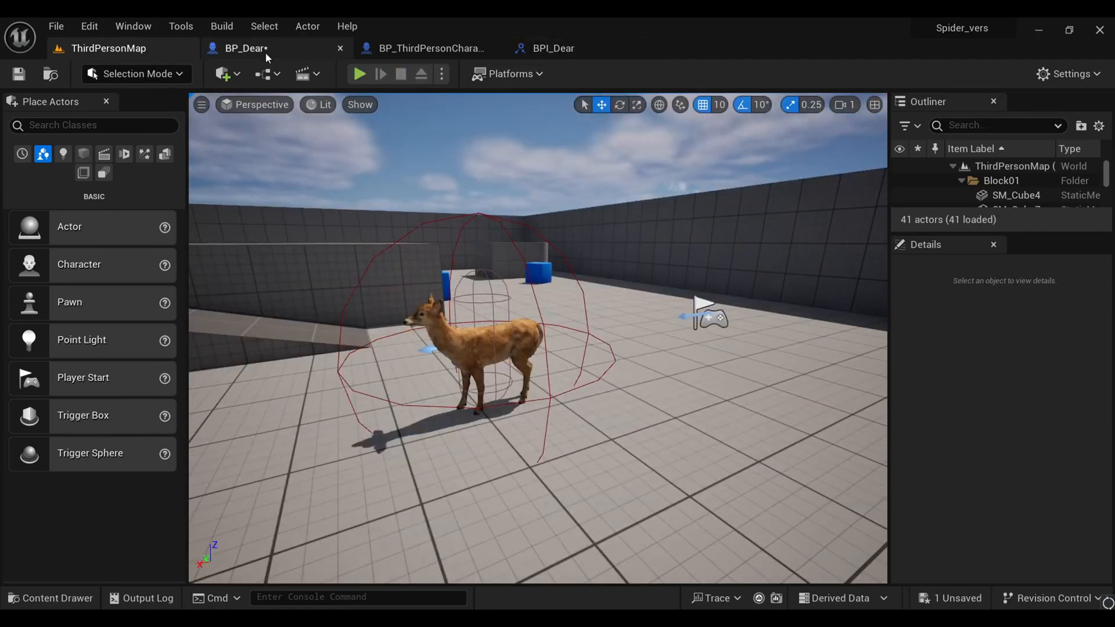
Delete both test Print String nodes in BP_Dear so Branch True can feed Attach
click(245, 48)
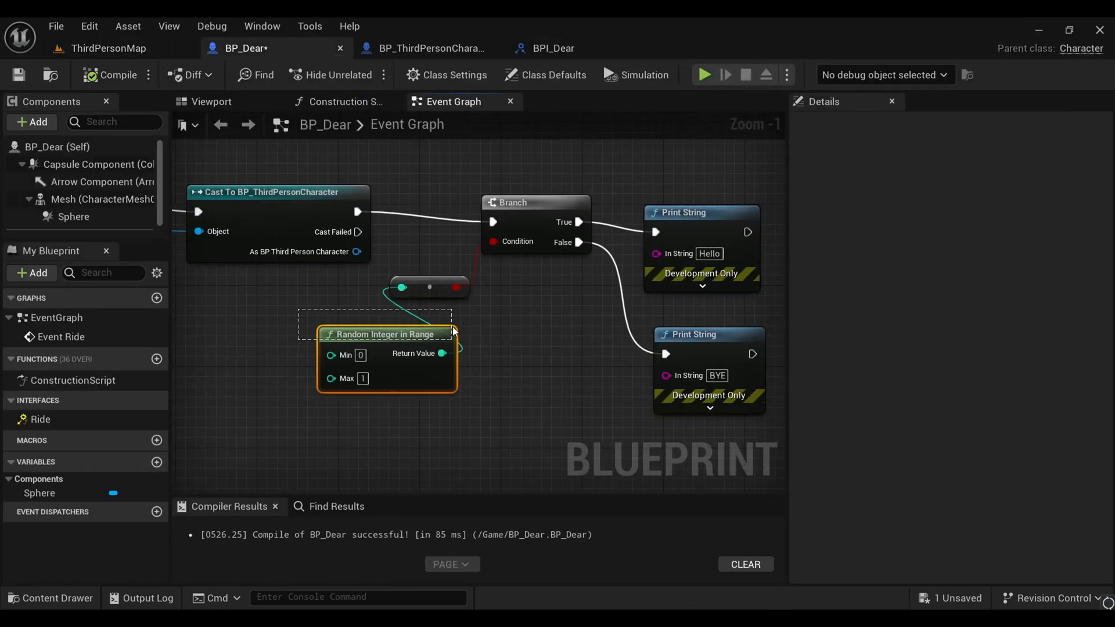
click(546, 324)
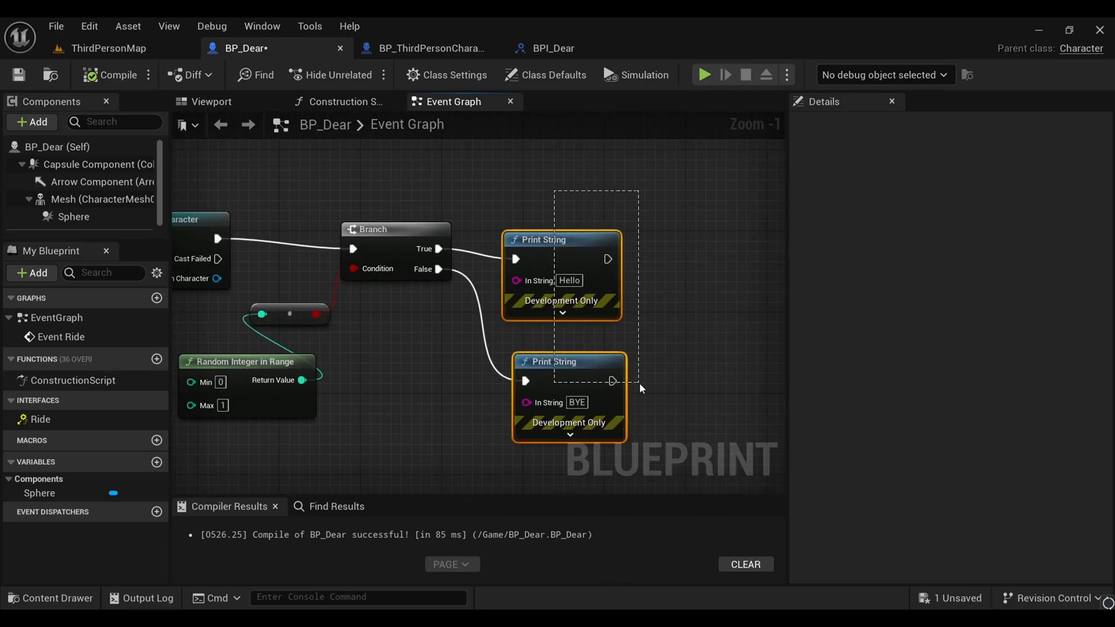
key(Delete)
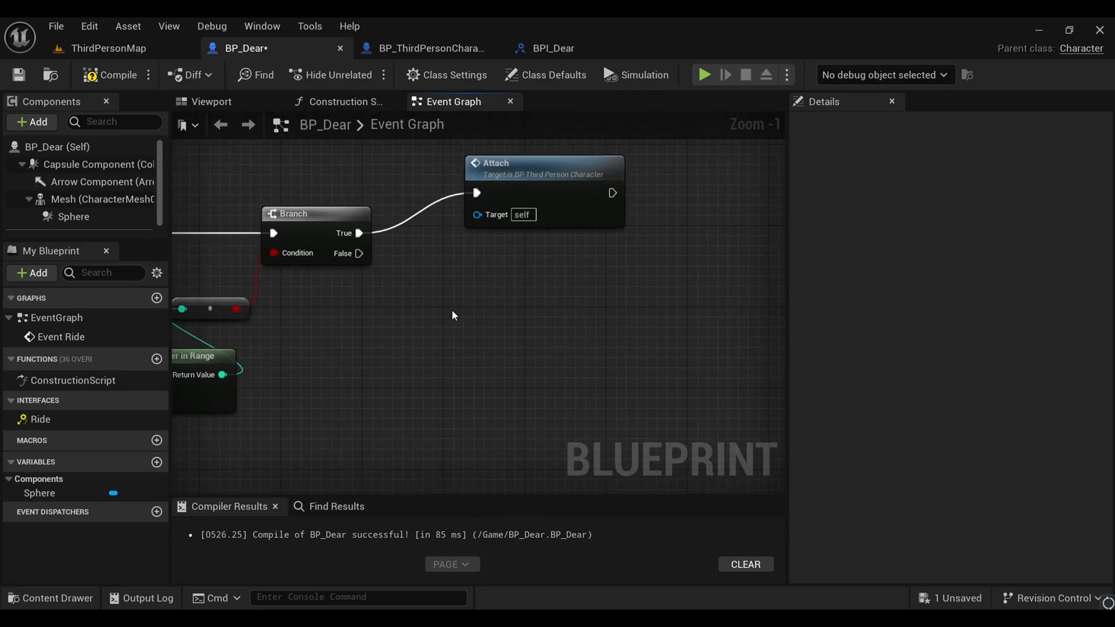
Play the deer GetHit animation on the False path, wire the cast character to Attach's Target, and recompile
right_click(452, 327)
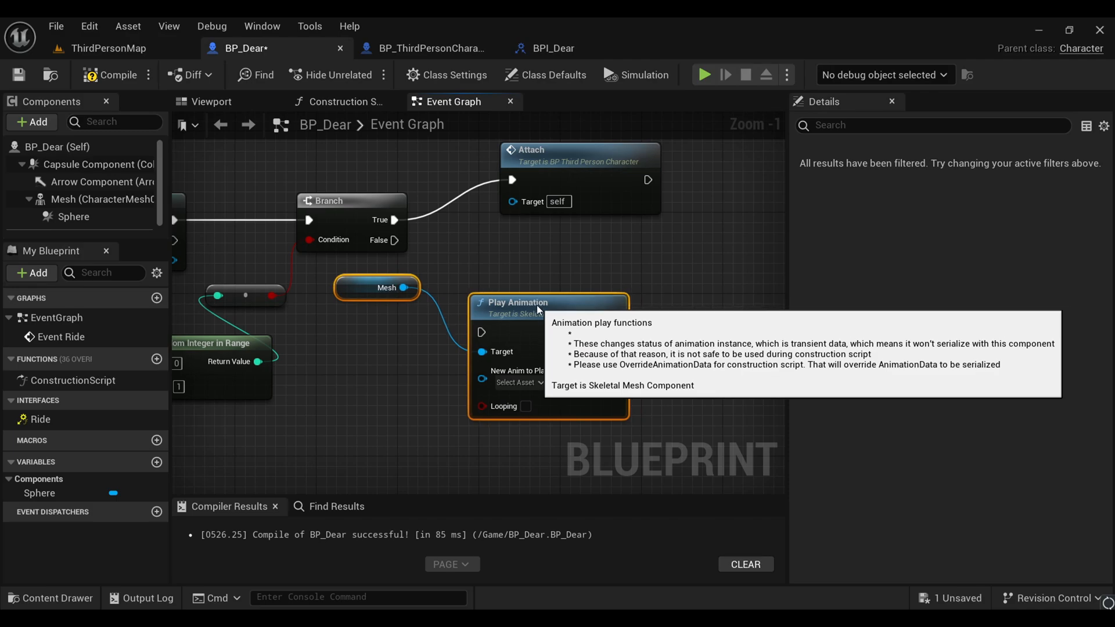
click(518, 382)
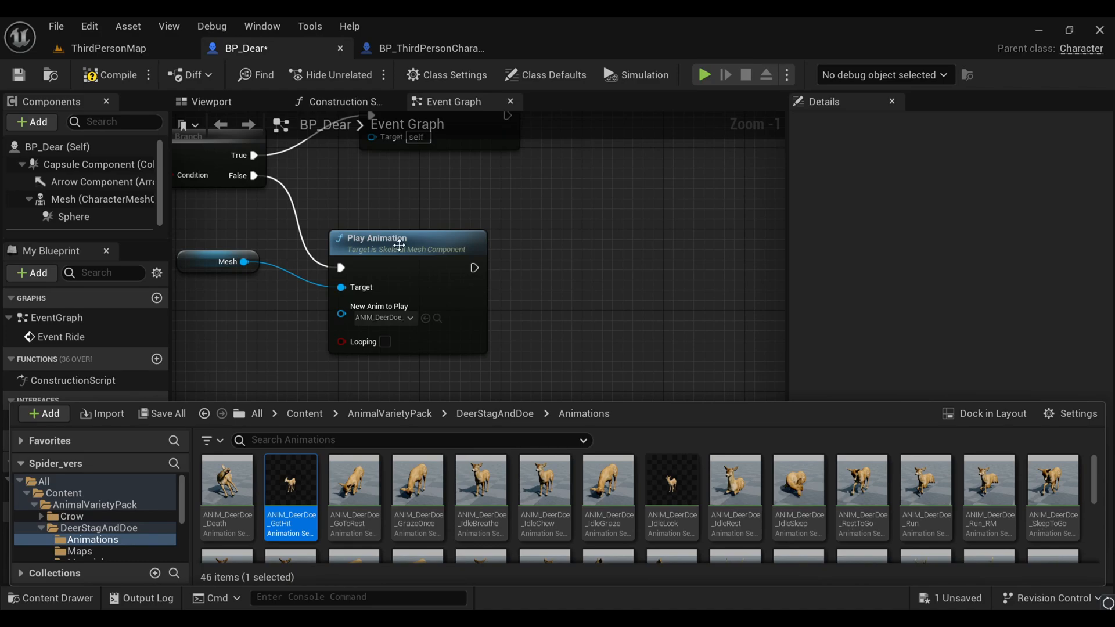
click(113, 74)
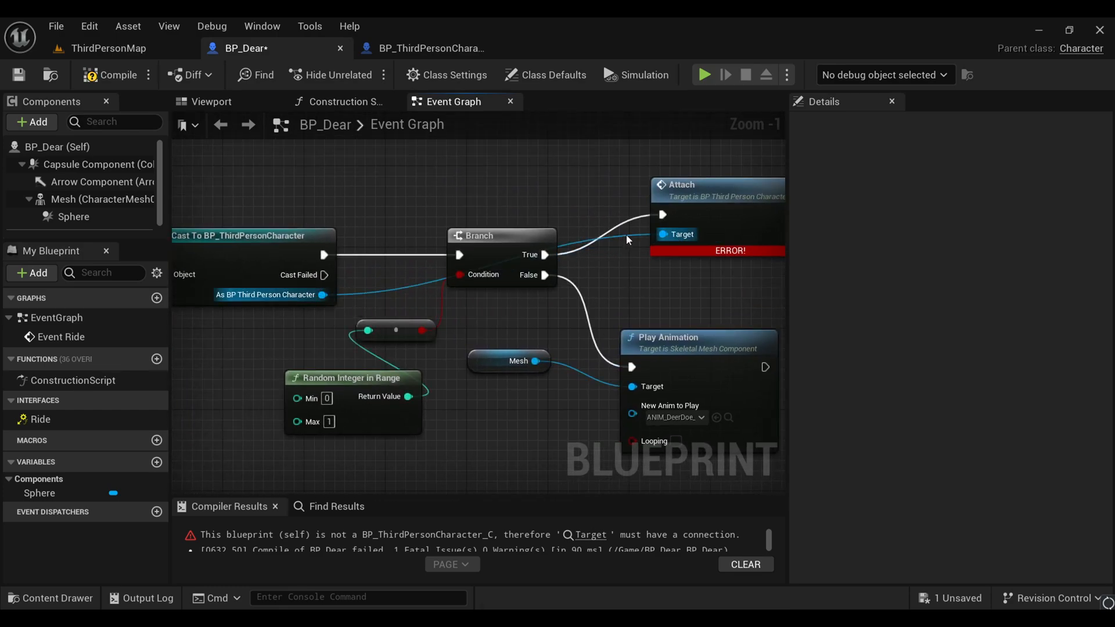
click(620, 224)
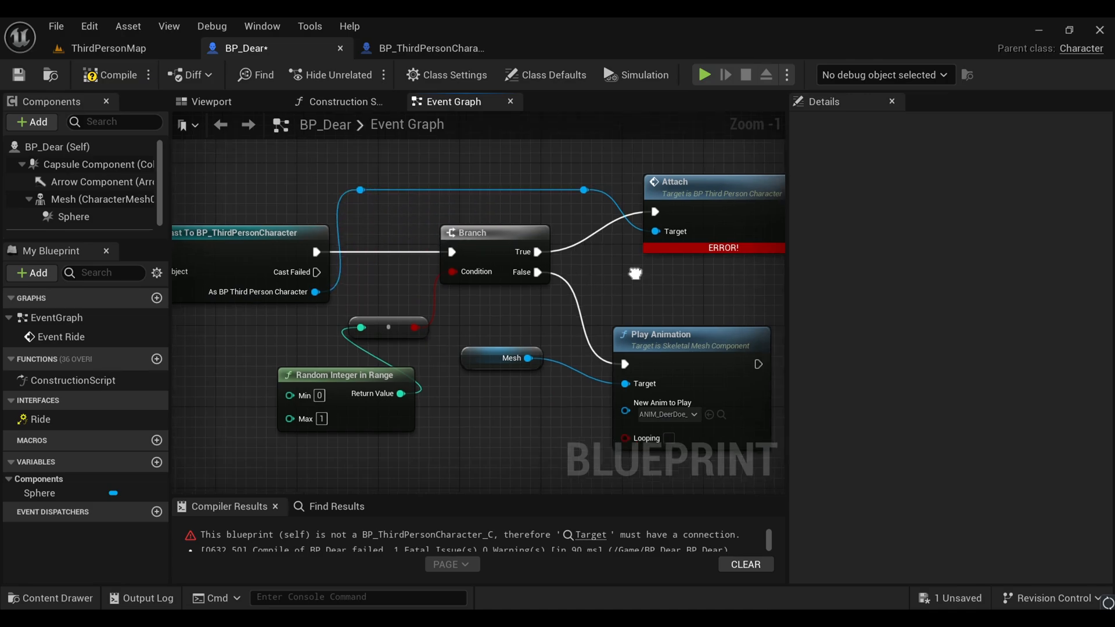
click(108, 48)
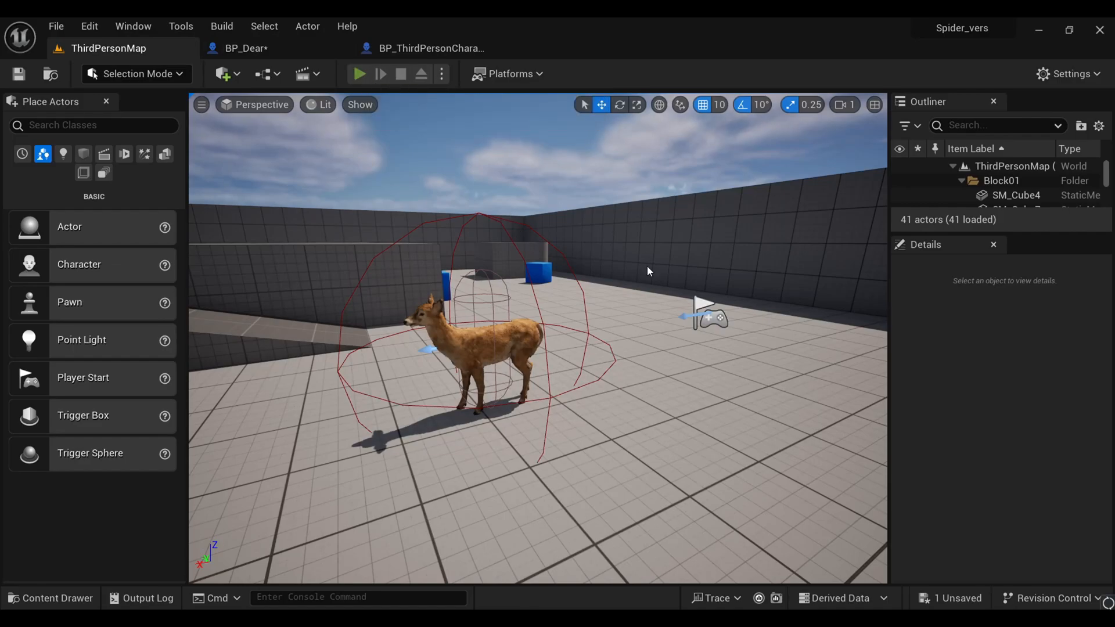
Play-test riding the deer, stop the session and open BP_ThirdPersonCharacter's event graph
click(359, 73)
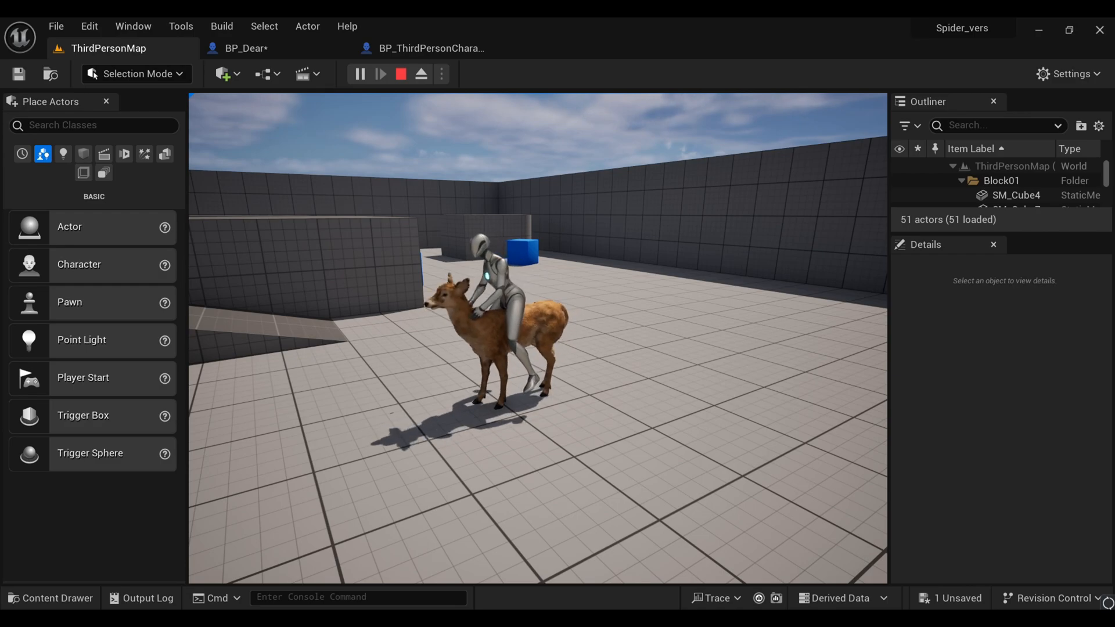
click(399, 74)
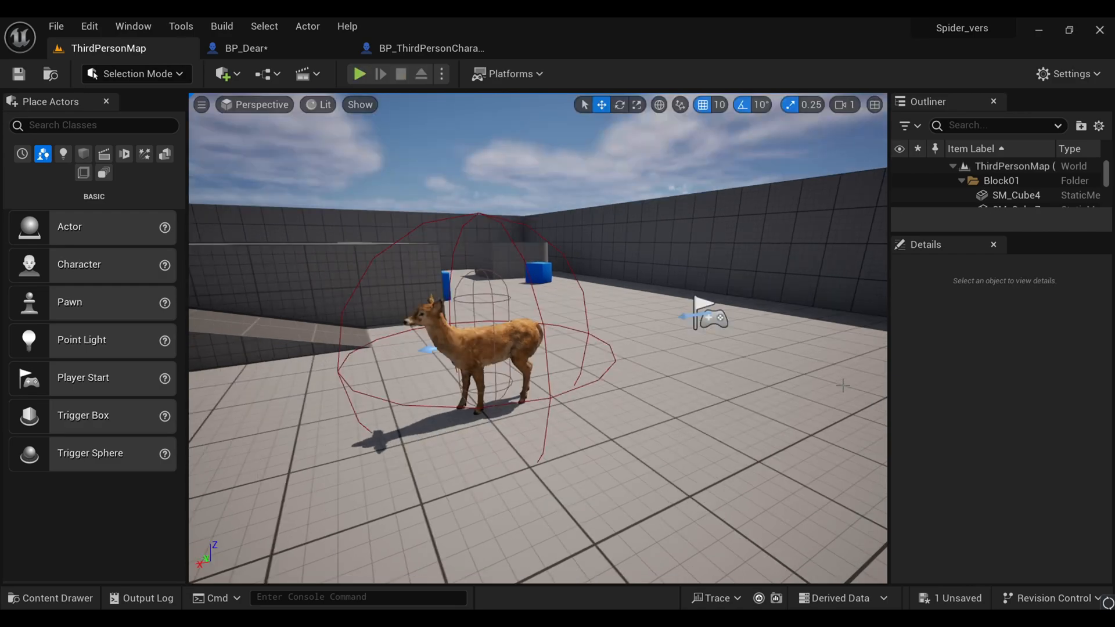
click(430, 47)
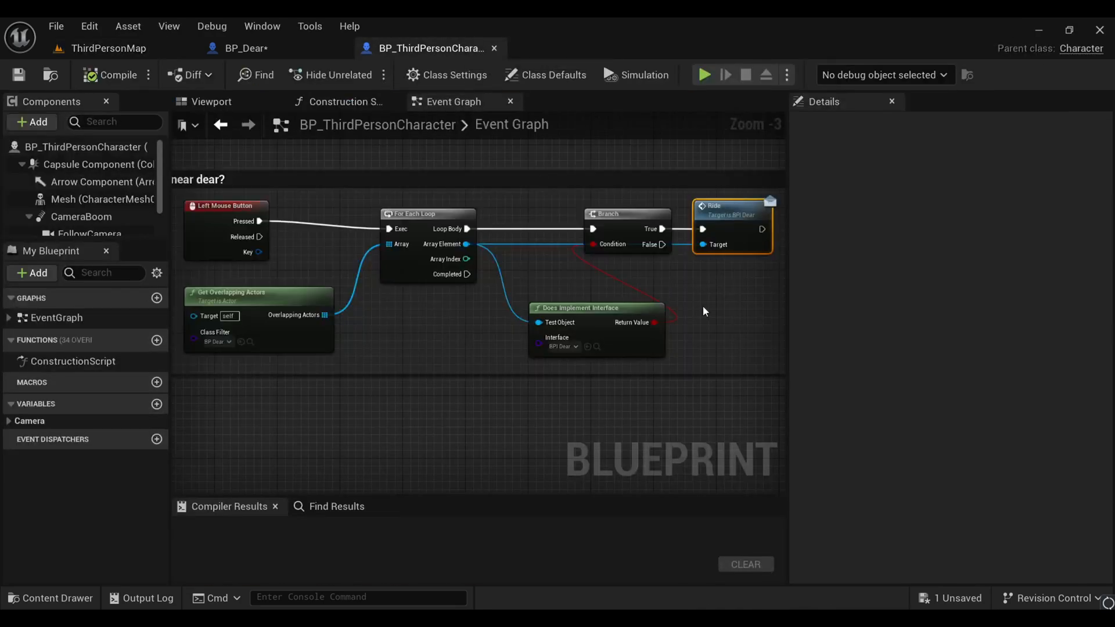
Switch back to BP_Dear's event graph showing the Attach and Play Animation branches
click(245, 47)
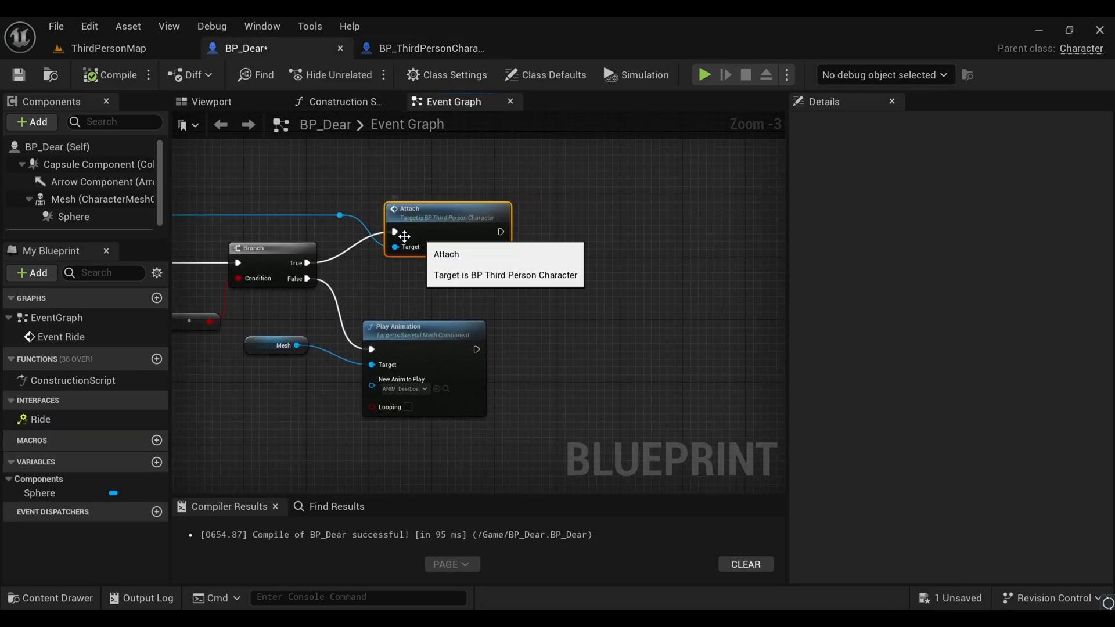
mouse_move(395, 232)
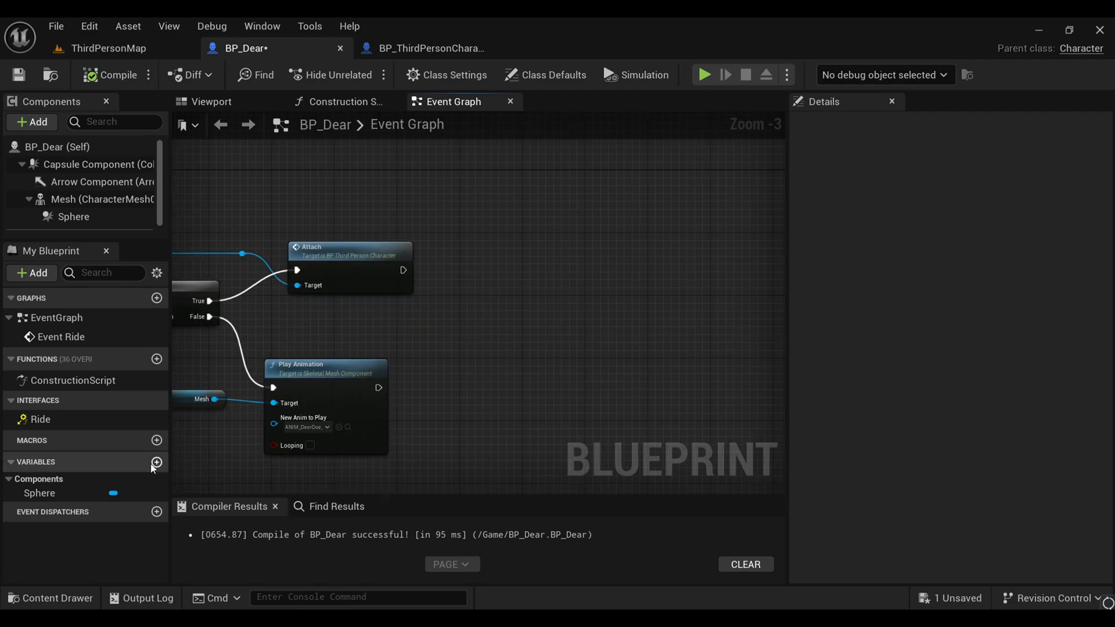
Create Boolean variable Isuponthedear, set true after Attach and false after Play Animation
click(157, 461)
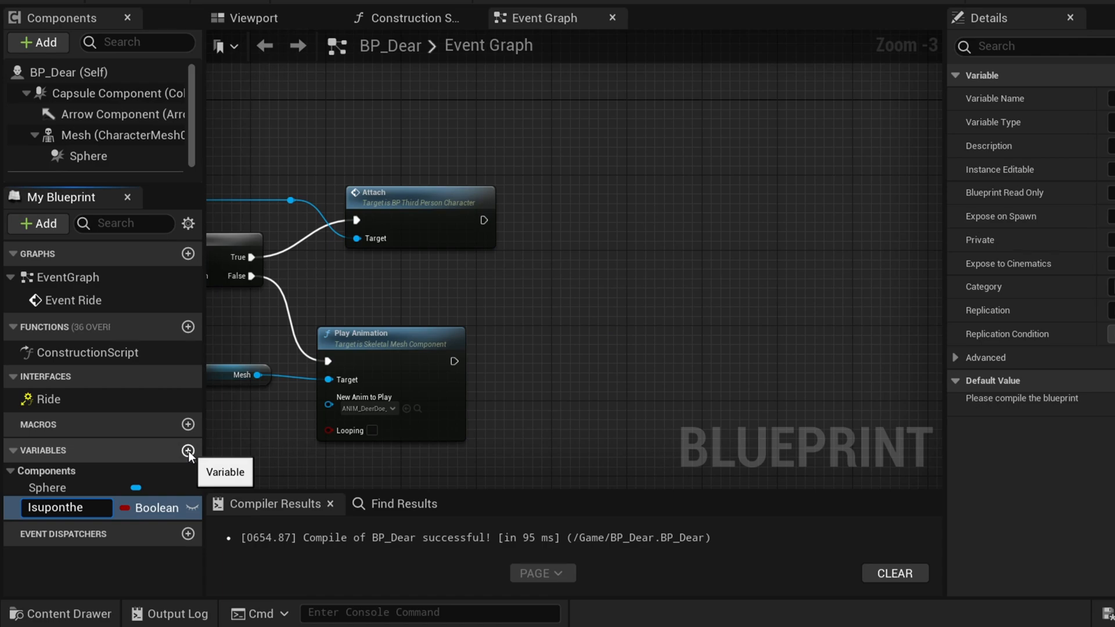
text(de)
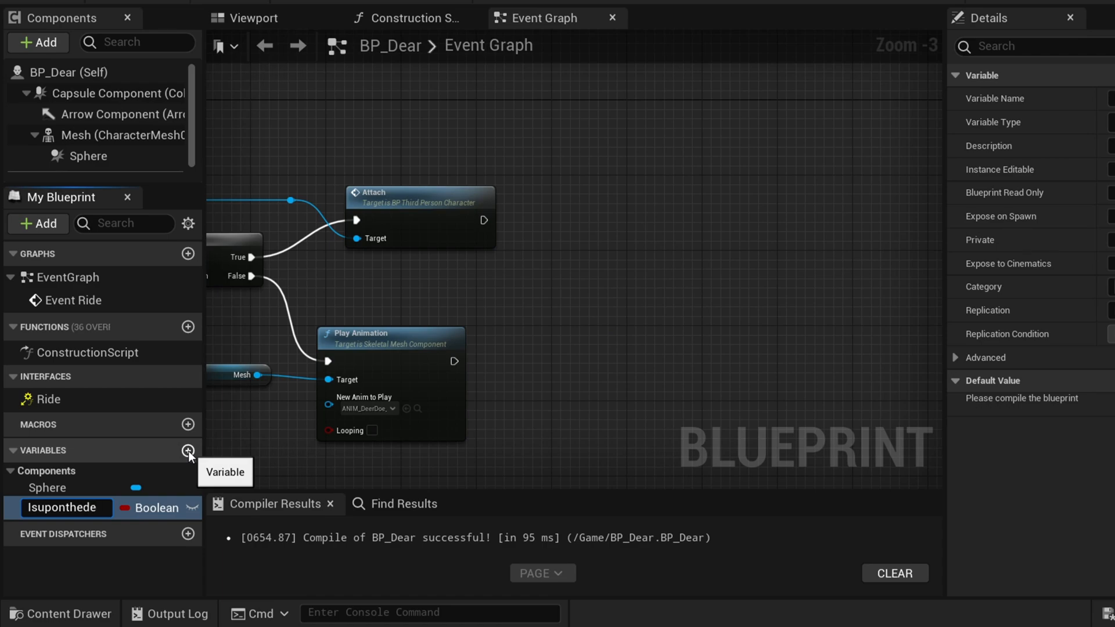
text(ar)
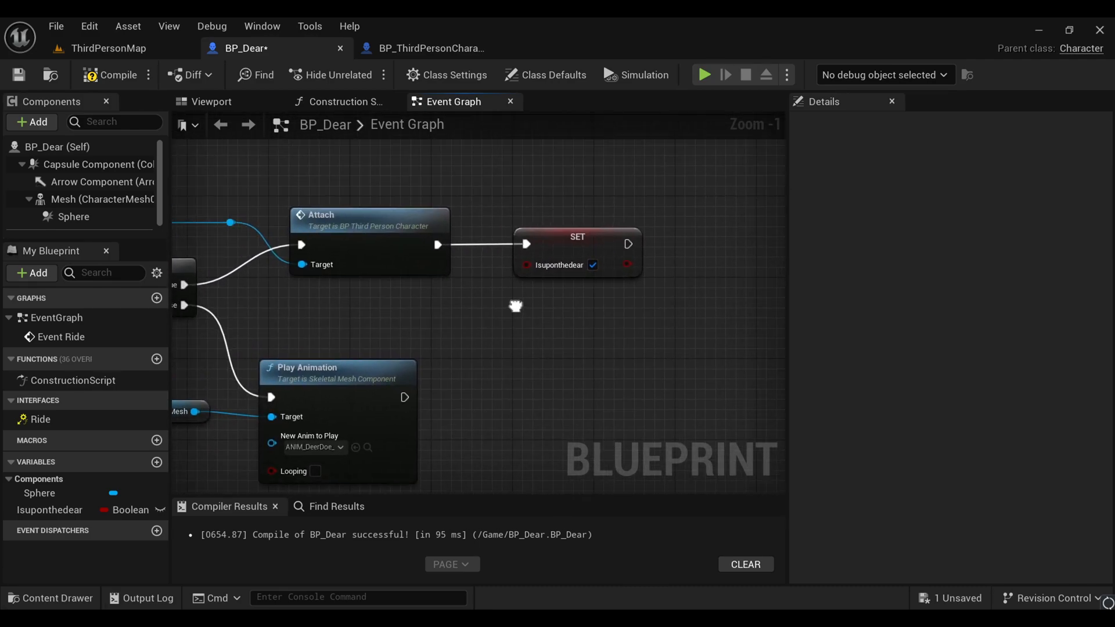
click(49, 510)
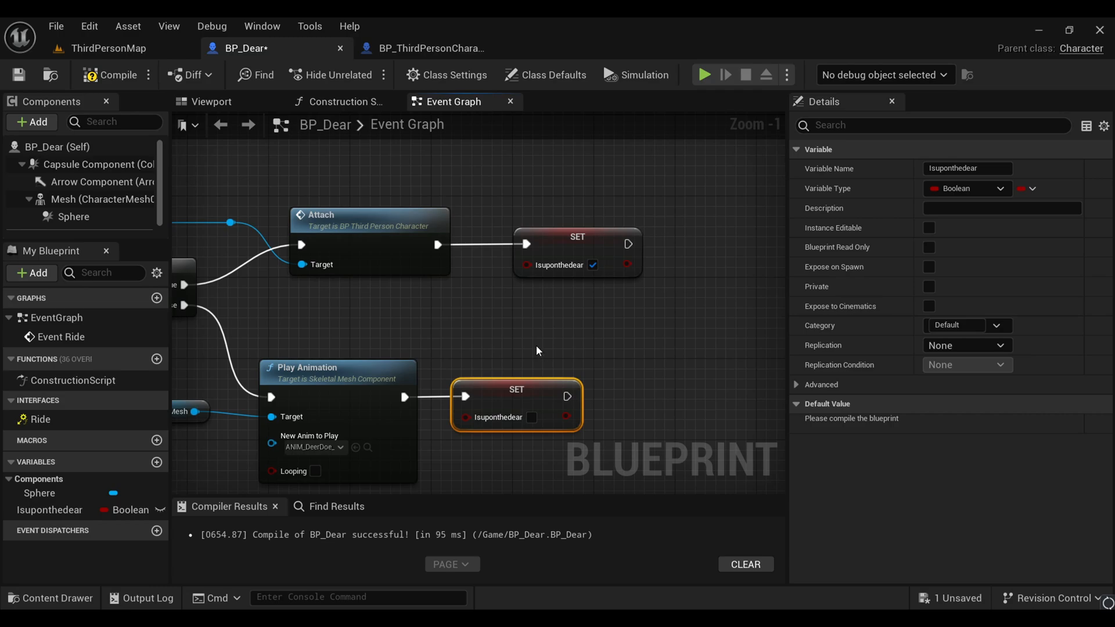
scroll(down, 3)
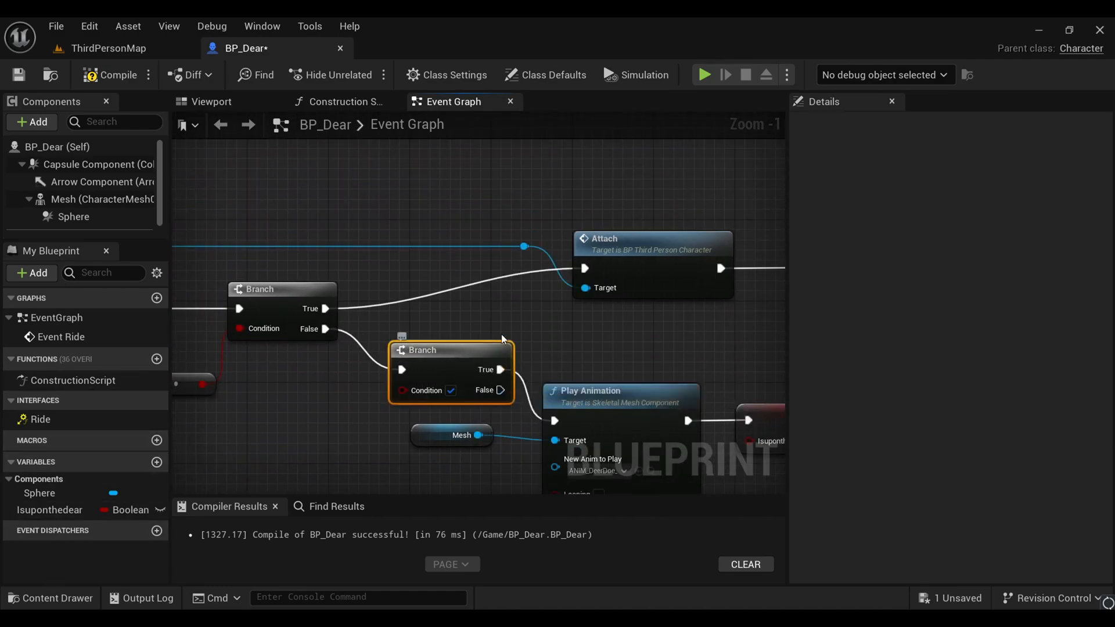
mouse_move(496, 368)
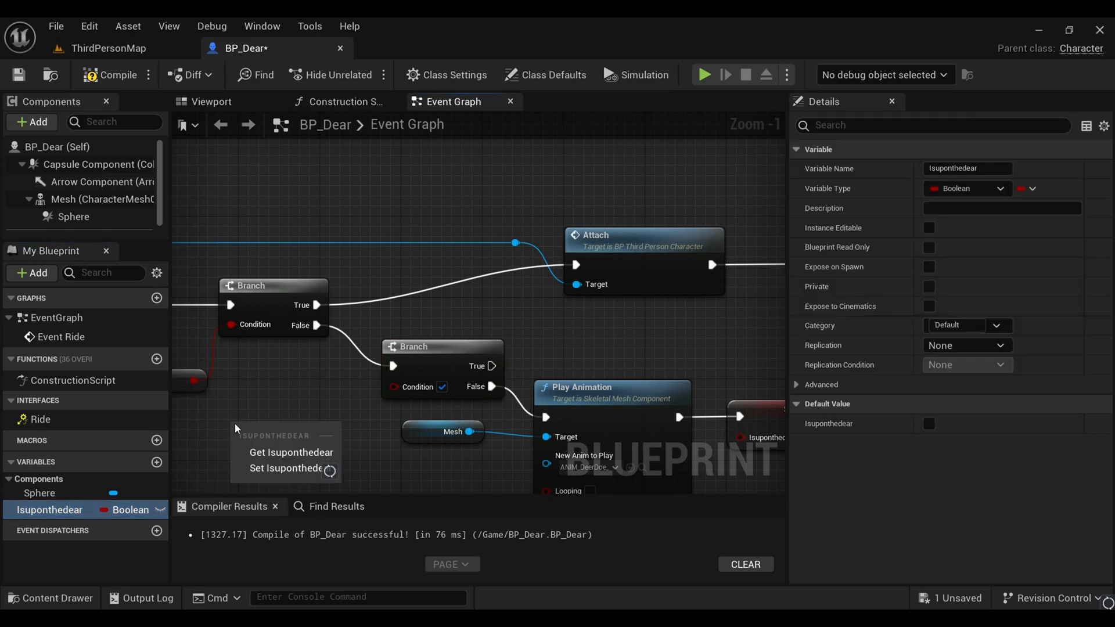
Gate Play Animation behind a Branch on Isuponthedear's getter so it runs only when false
click(291, 452)
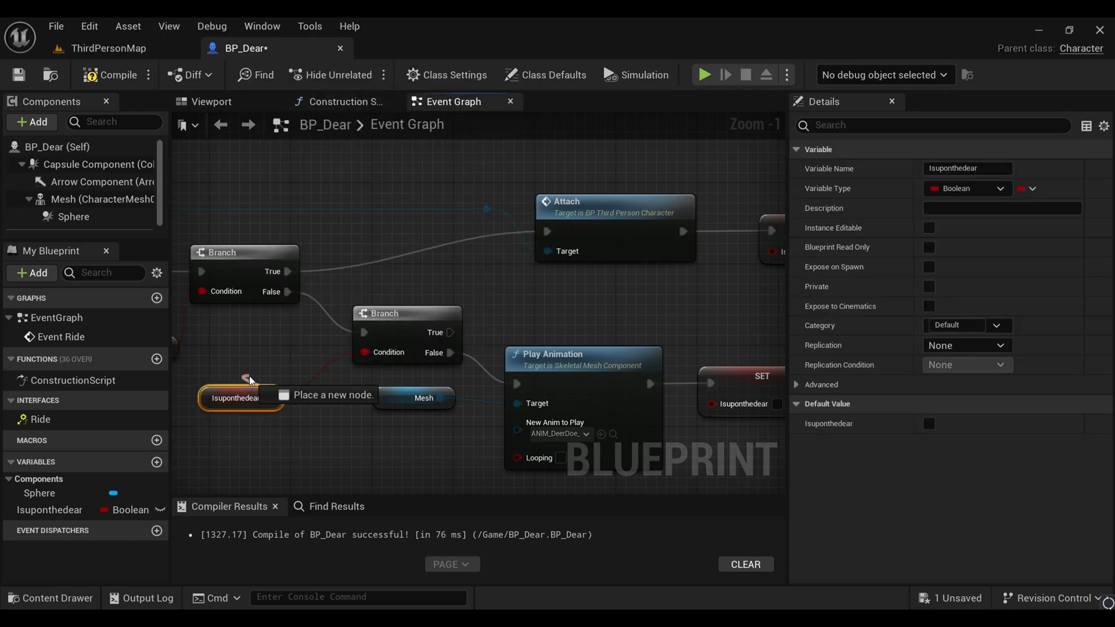
mouse_move(240, 397)
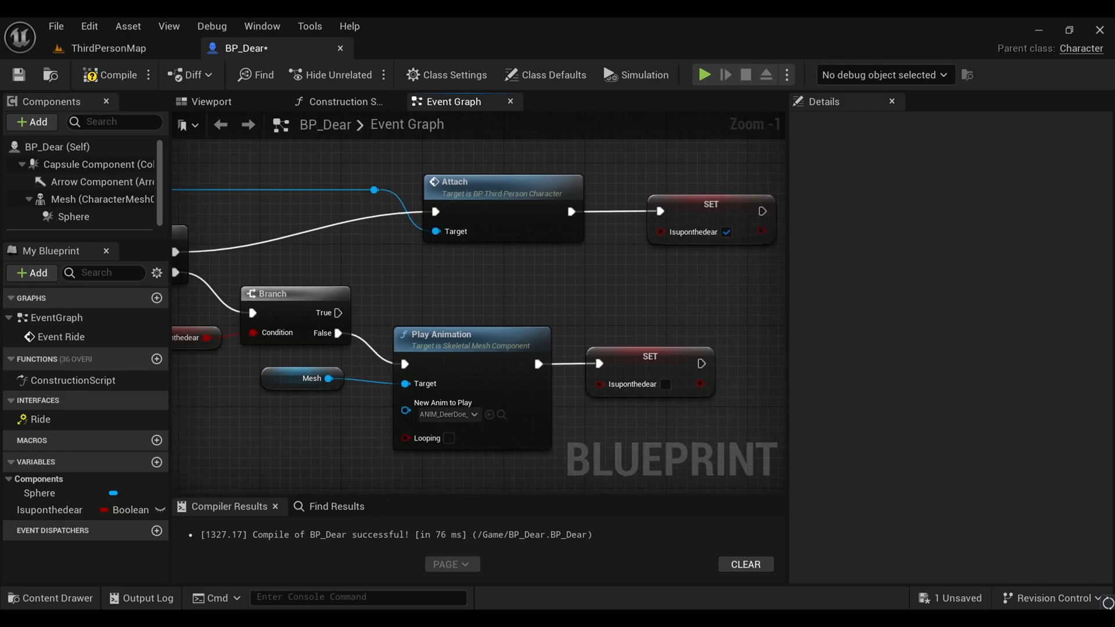
click(108, 47)
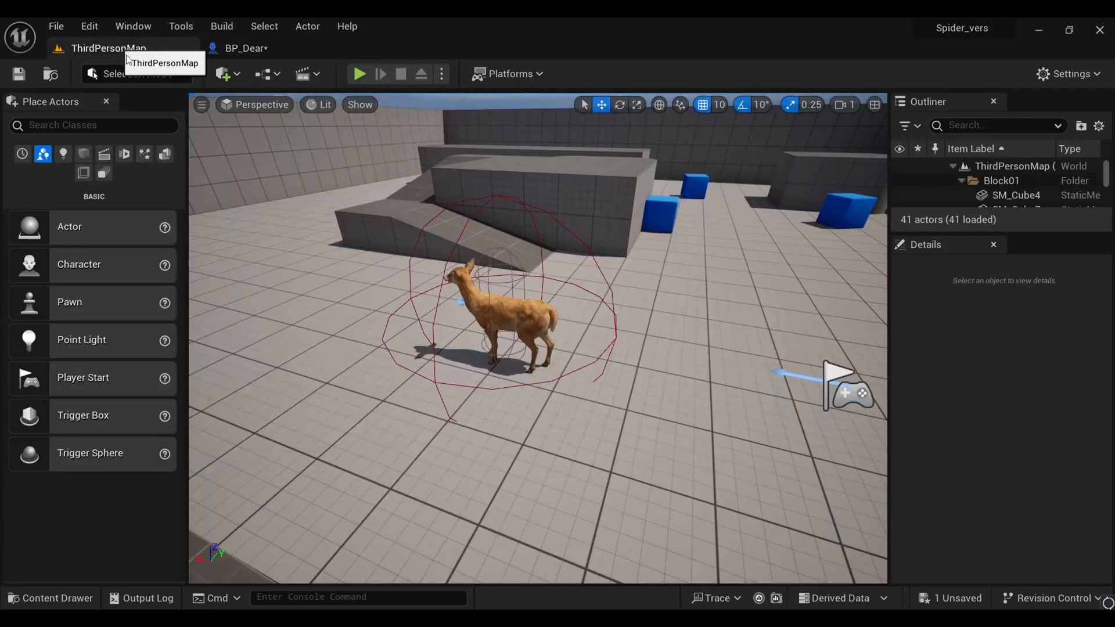
Run a play session, mount the deer to confirm riding works, then stop it
click(359, 74)
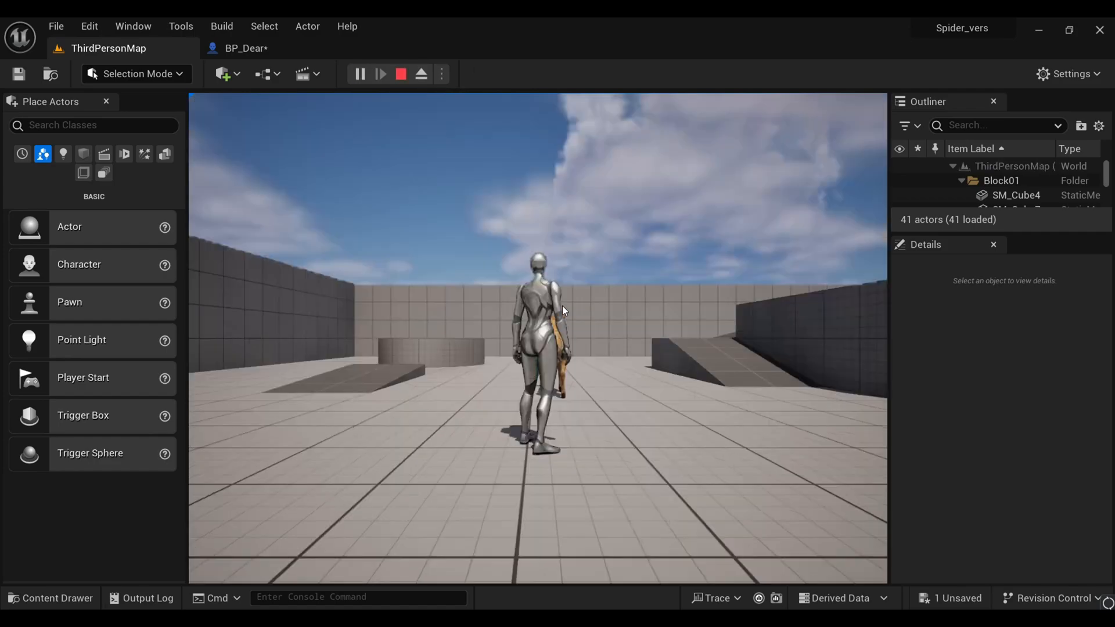
click(380, 73)
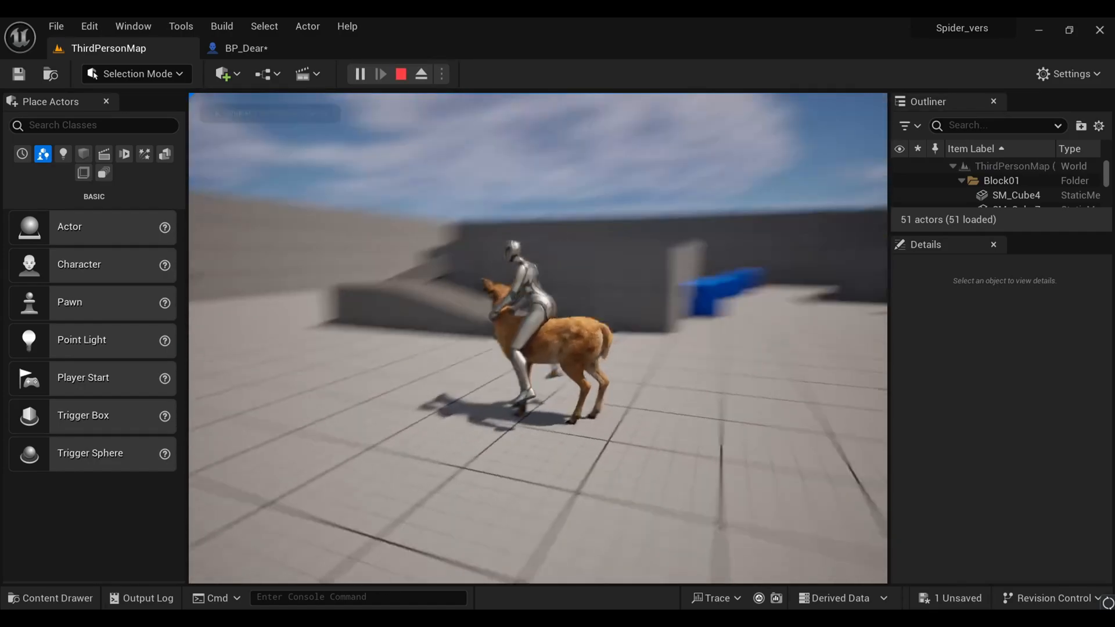
click(399, 73)
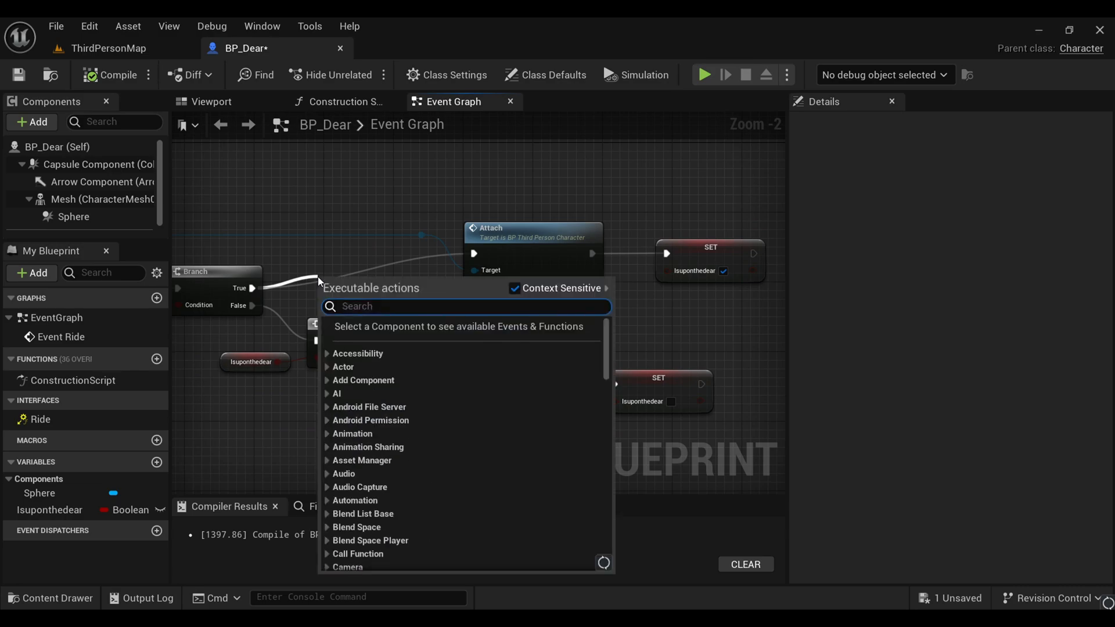
Add a Print String 'Hello' before Attach on the Branch True path and compile
text(prin)
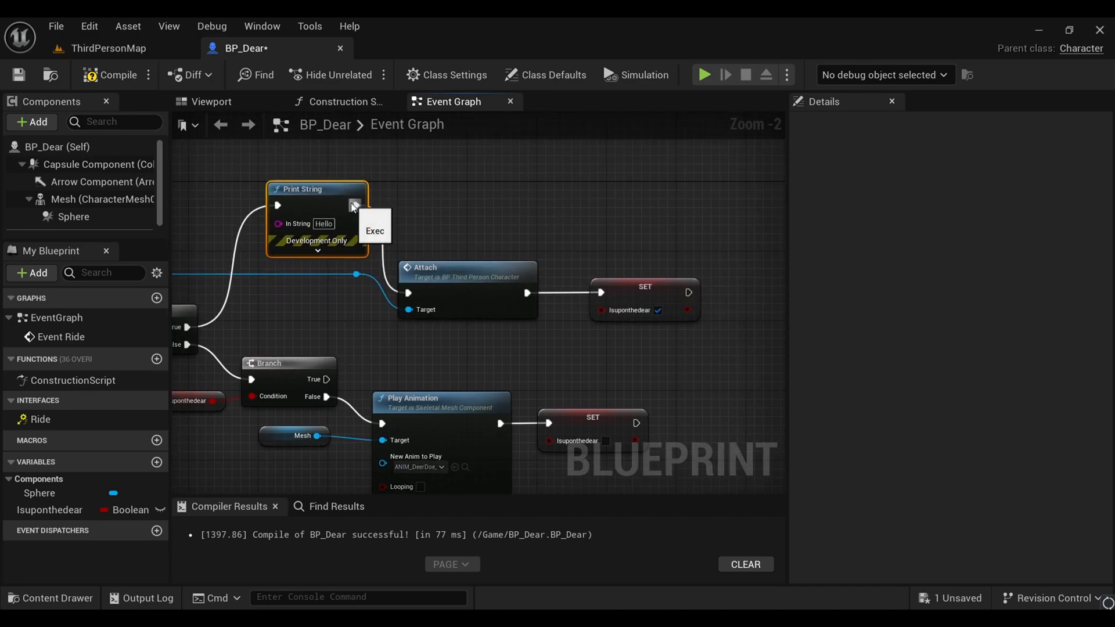
mouse_move(382, 251)
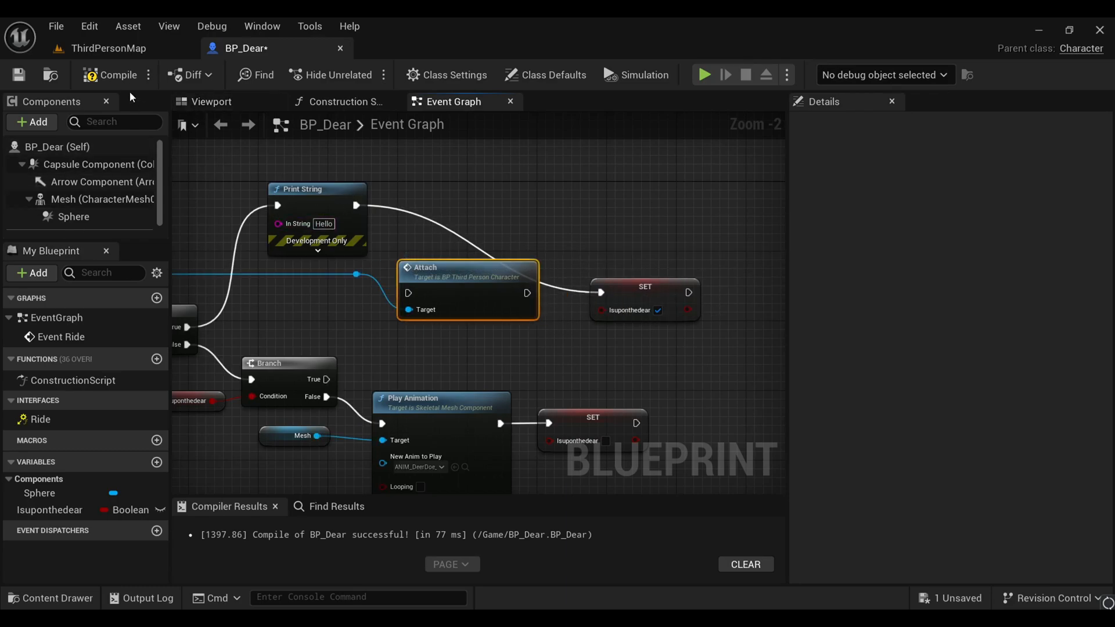
click(108, 47)
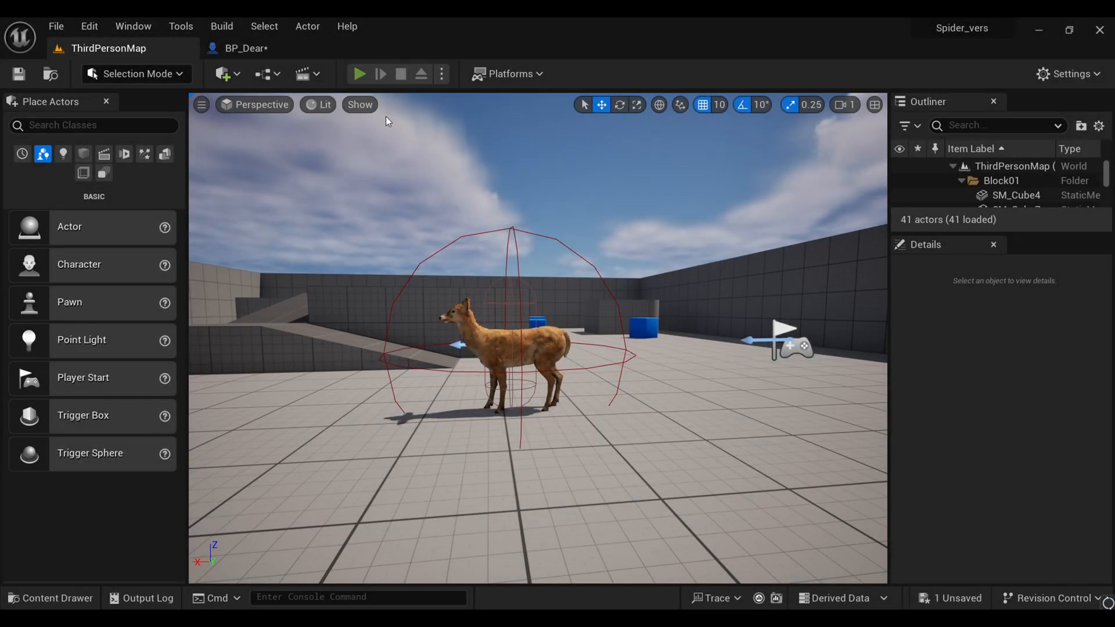
Run a play session and interact with the deer repeatedly so Hello prints on screen
click(359, 73)
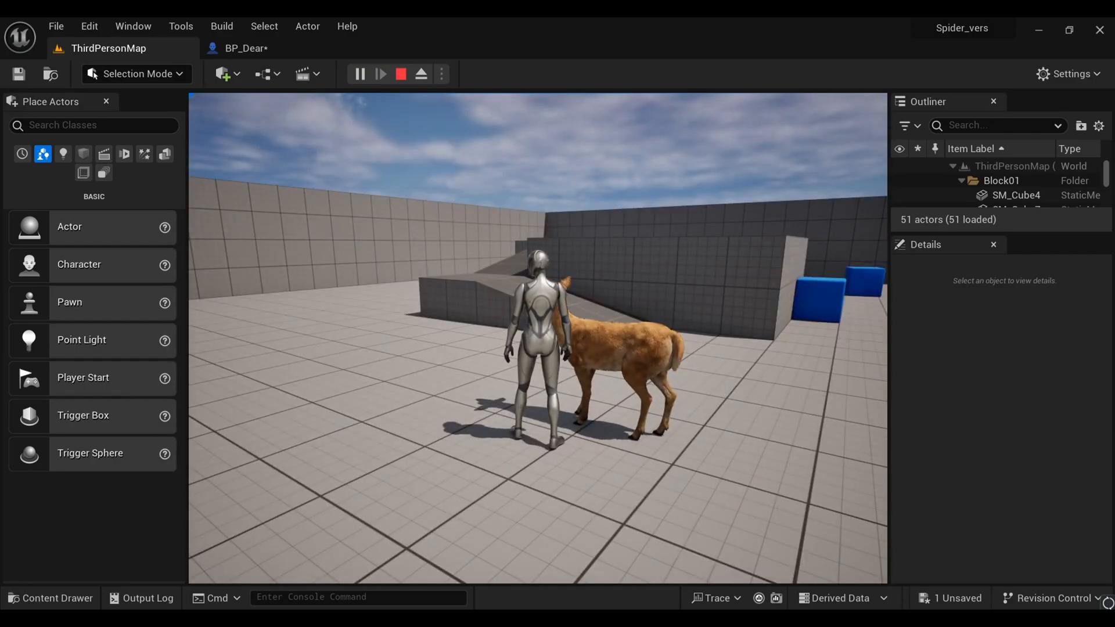
click(379, 73)
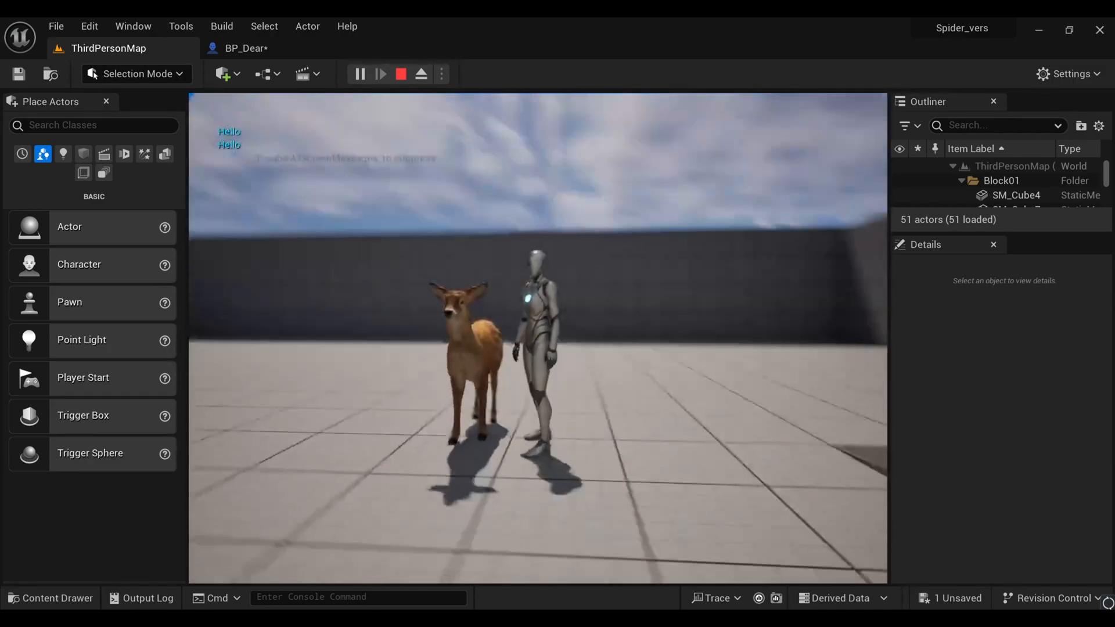
click(400, 73)
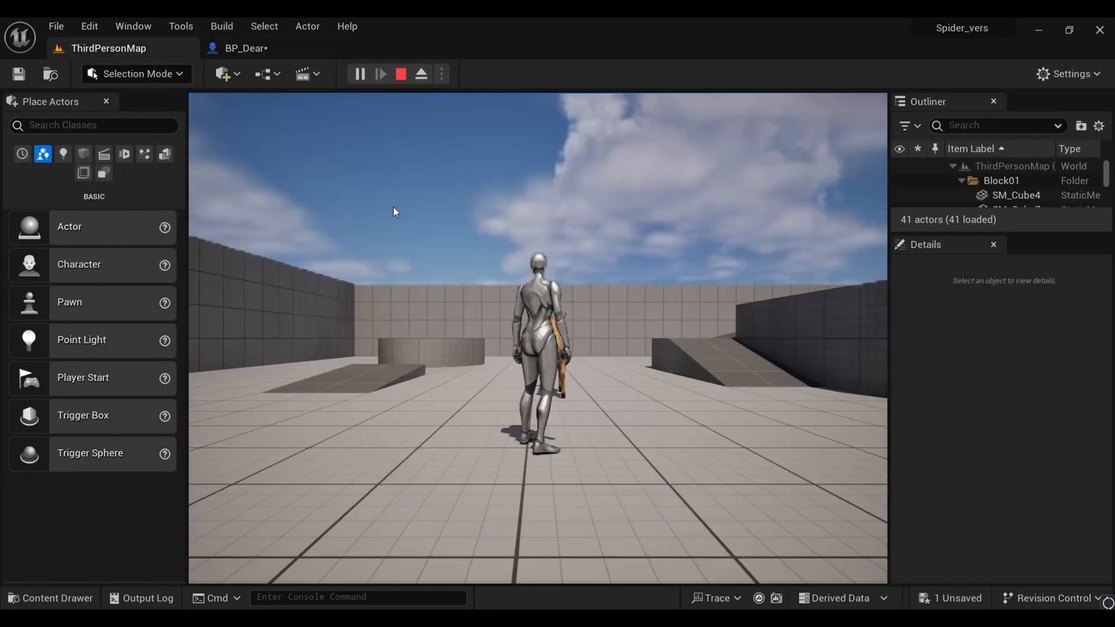
click(381, 75)
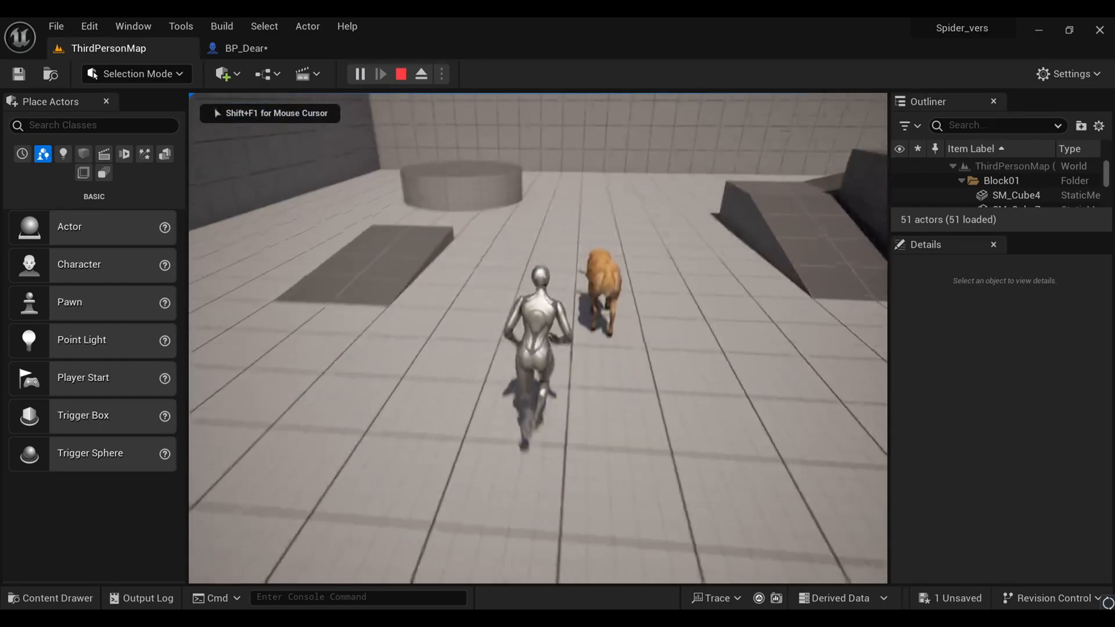